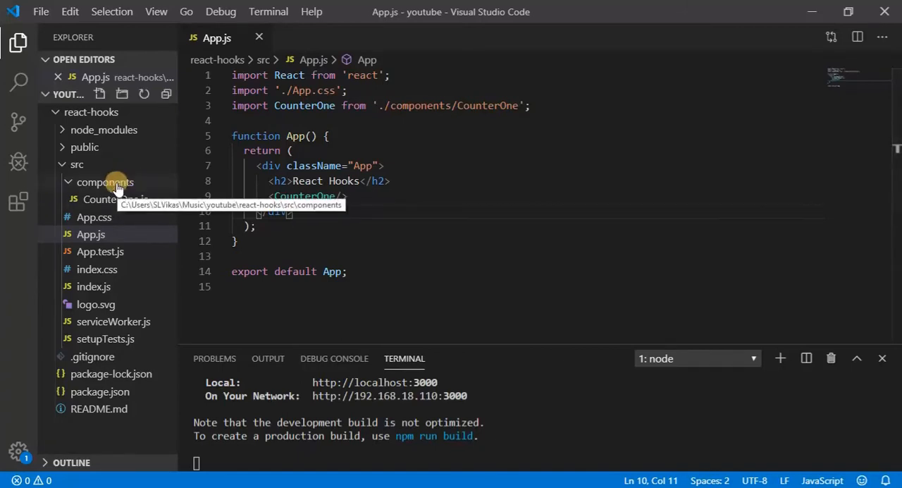
Create a new Login.js file inside the components folder.
{"action": "right_click", "coordinate": [105, 182]}
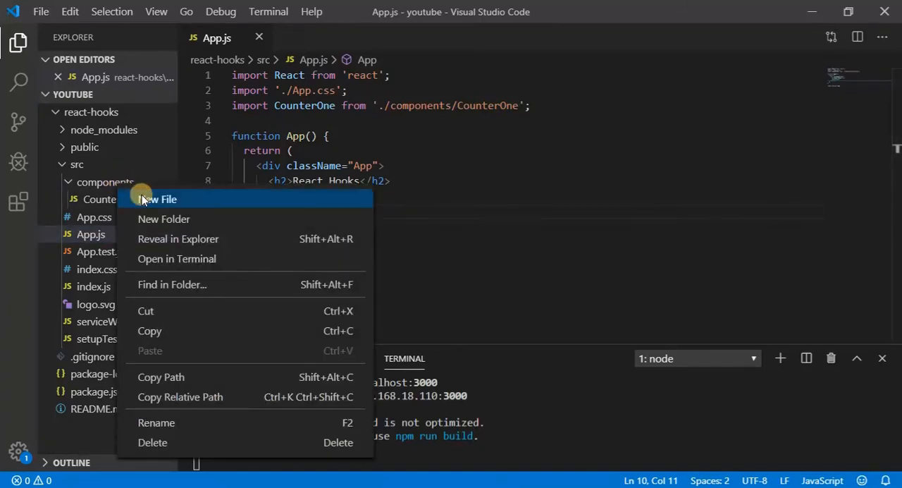
{"action": "left_click", "coordinate": [158, 198]}
{"action": "type", "text": "Login.js"}
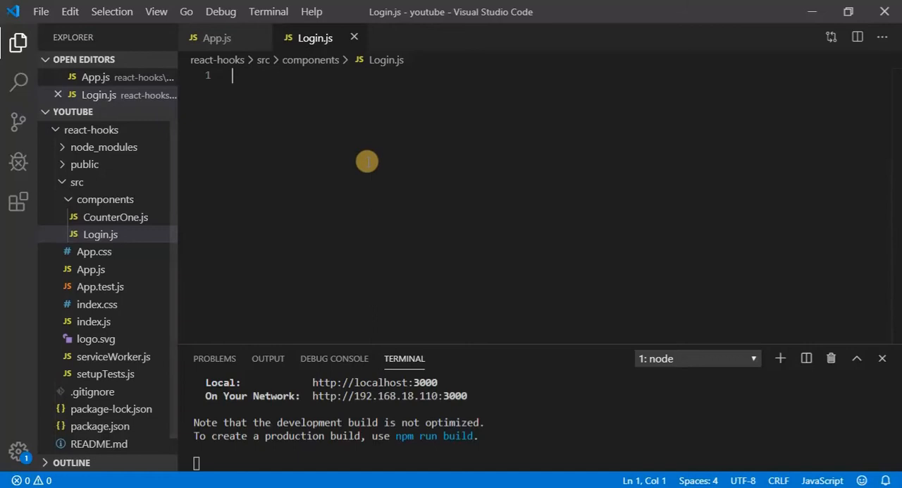
Scaffold the Login component with the rfe snippet and a 'Login Here' h1 heading.
{"action": "type", "text": "rfe"}
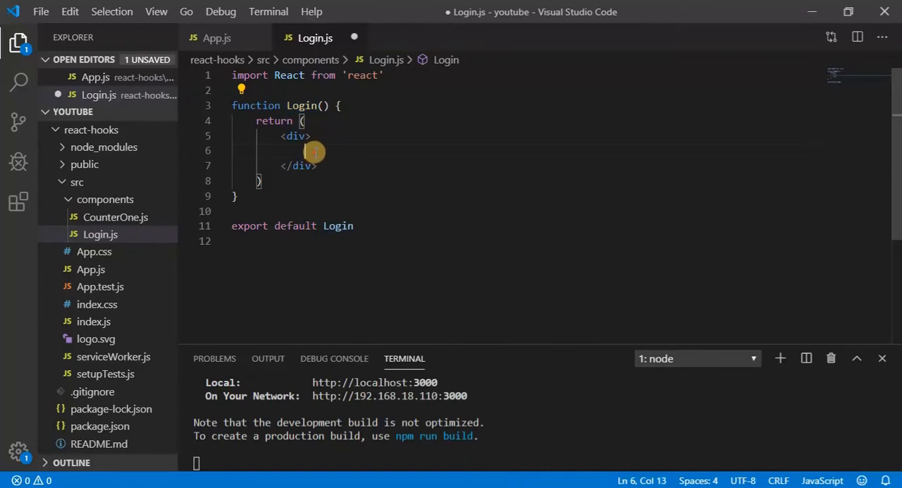
{"action": "type", "text": "<h1"}
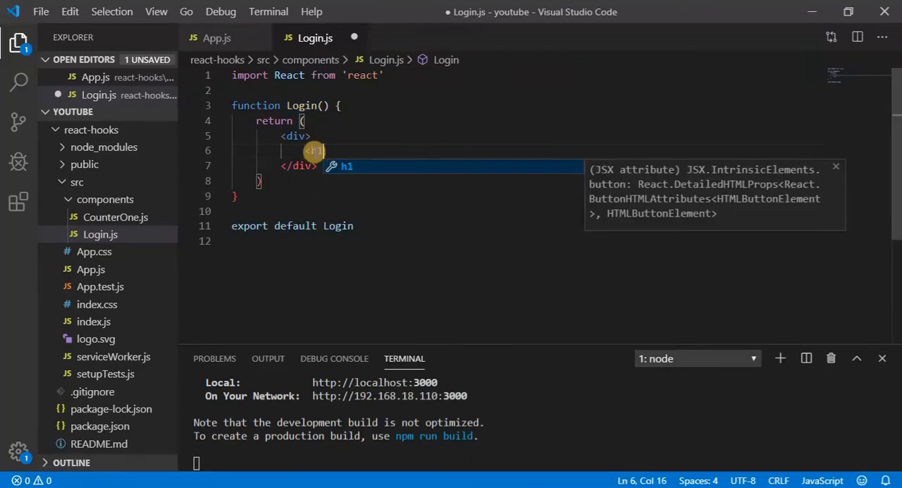
{"action": "type", "text": "Login Here</h1>"}
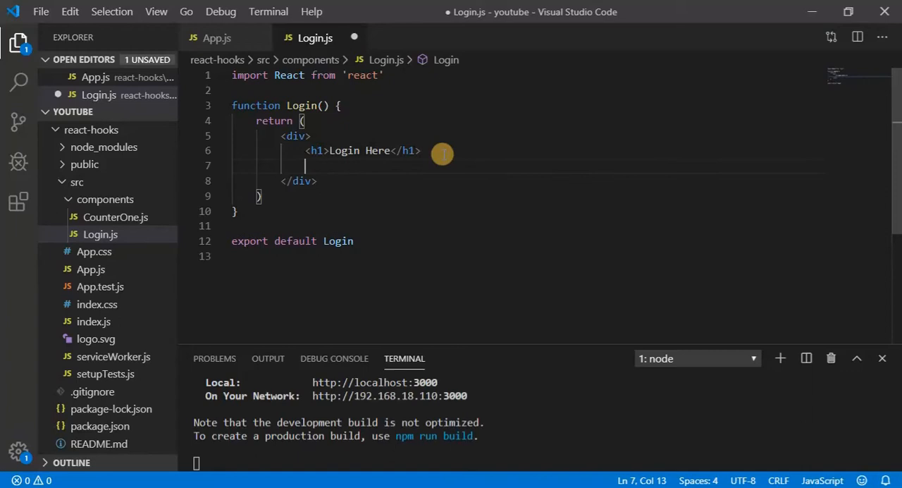
Add a 'username :' label with a text input named username.
{"action": "type", "text": "username :"}
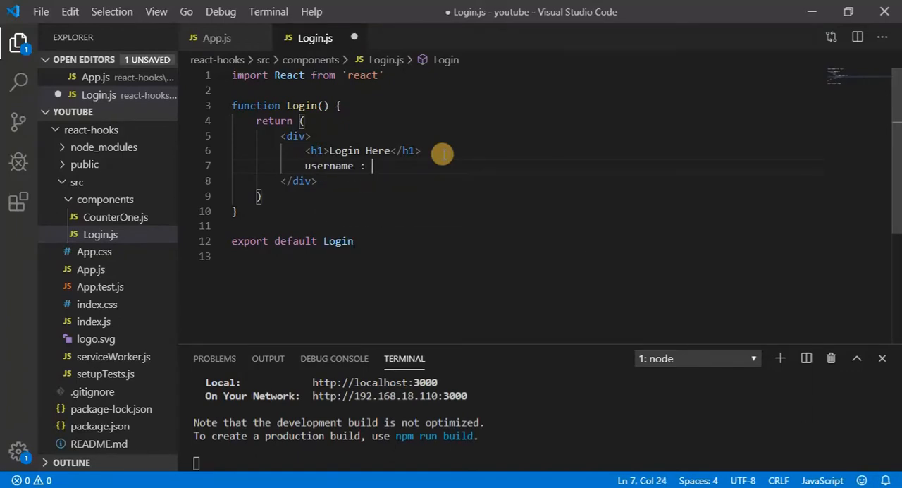
{"action": "type", "text": "<inpu"}
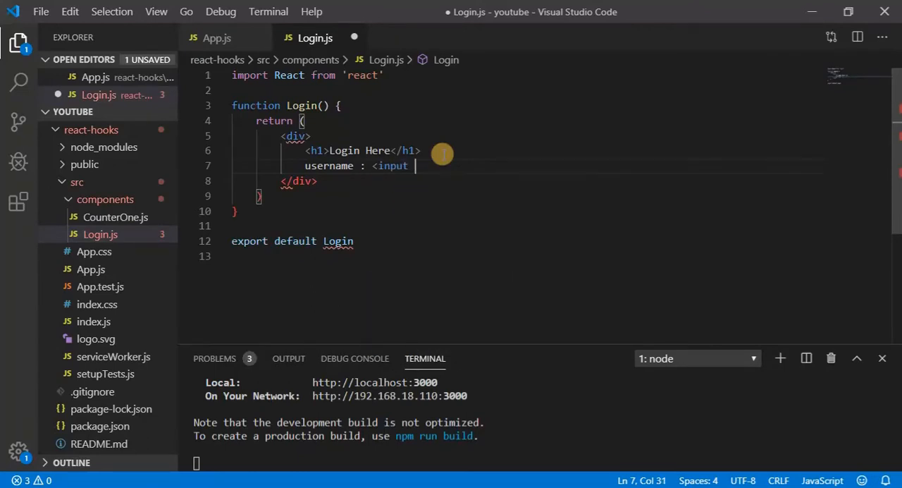
{"action": "type", "text": "type=\"text"}
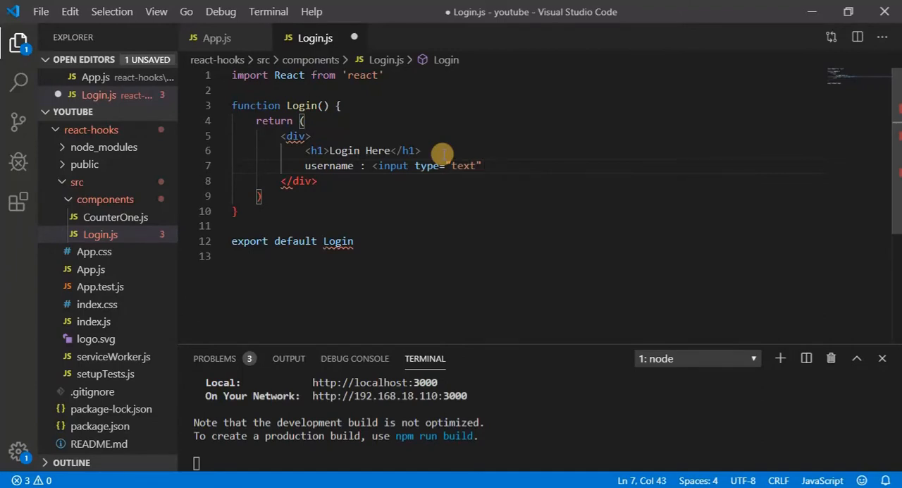
{"action": "type", "text": "name="}
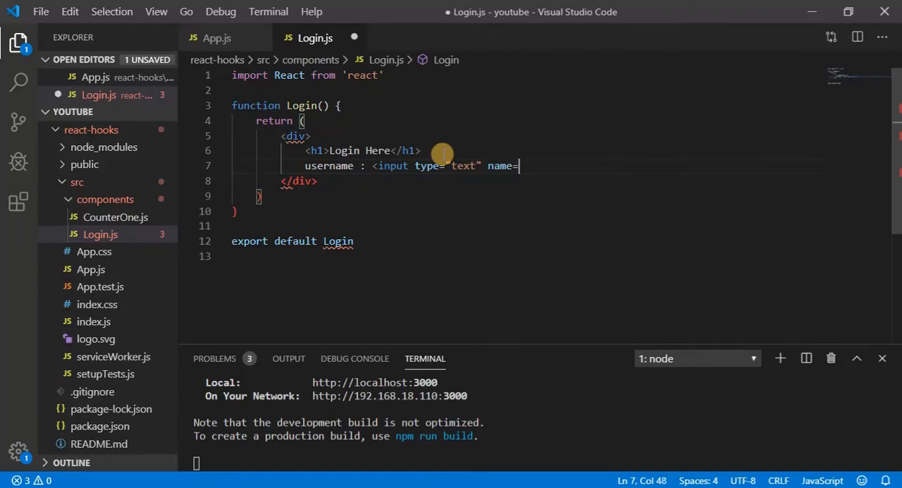
{"action": "type", "text": "\"\""}
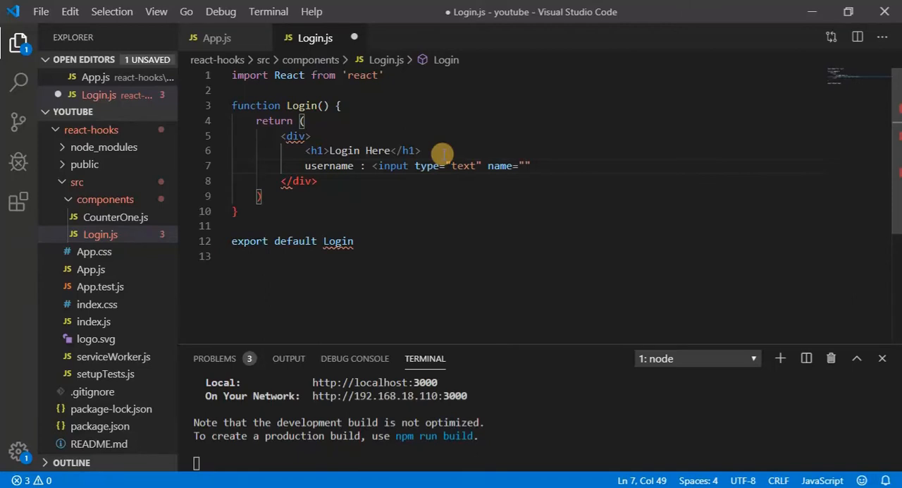
{"action": "type", "text": "userm"}
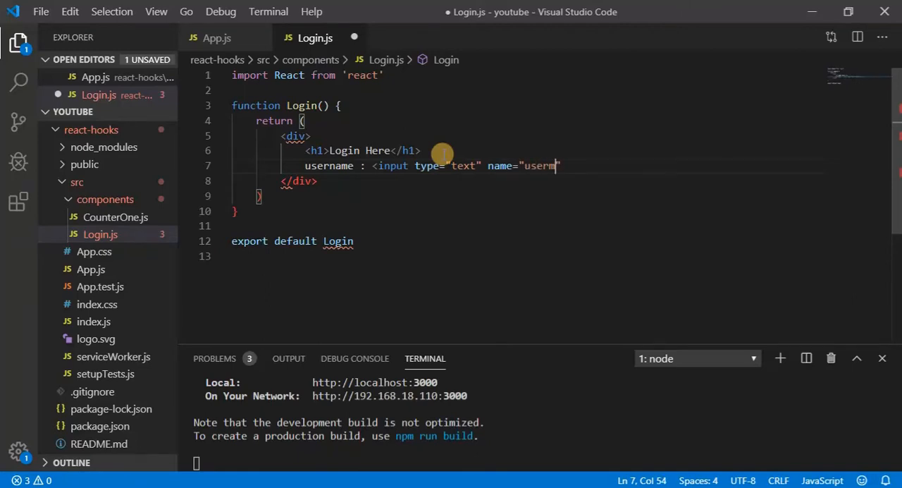
{"action": "type", "text": "ame\""}
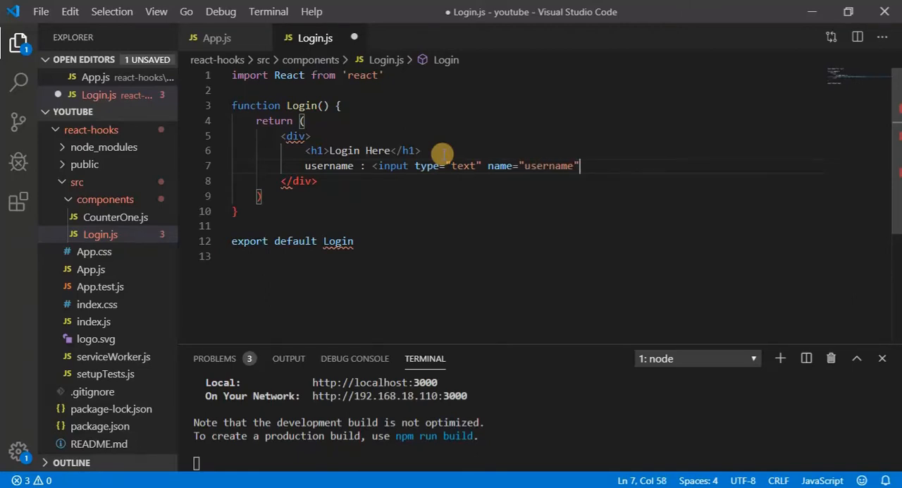
{"action": "type", "text": "/>"}
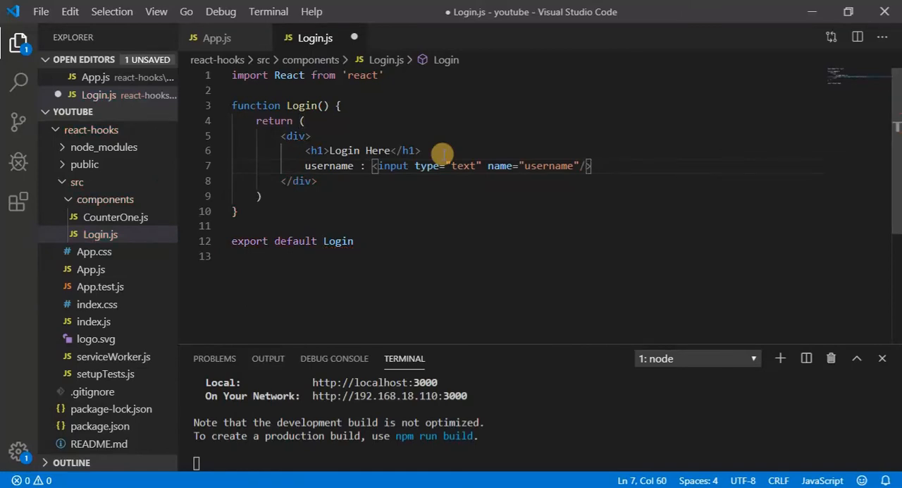
Add a 'password :' label with a password-type input named password.
{"action": "type", "text": "pa"}
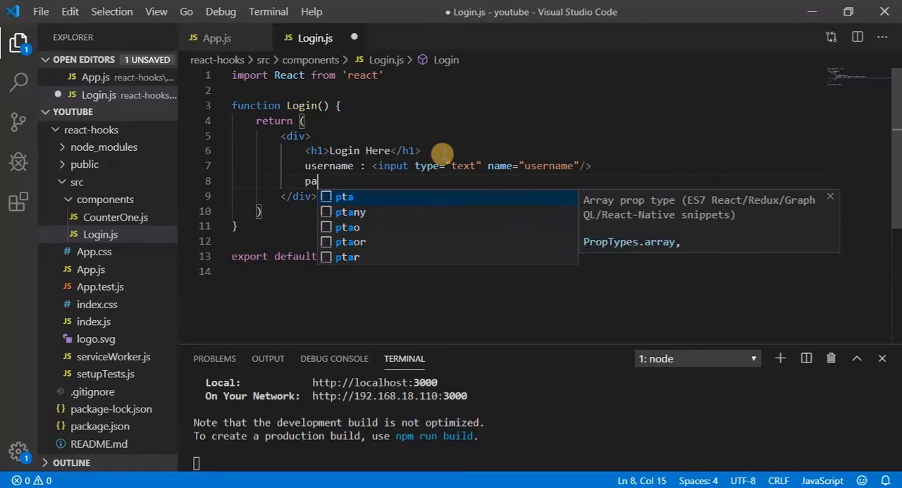
{"action": "type", "text": "ssword"}
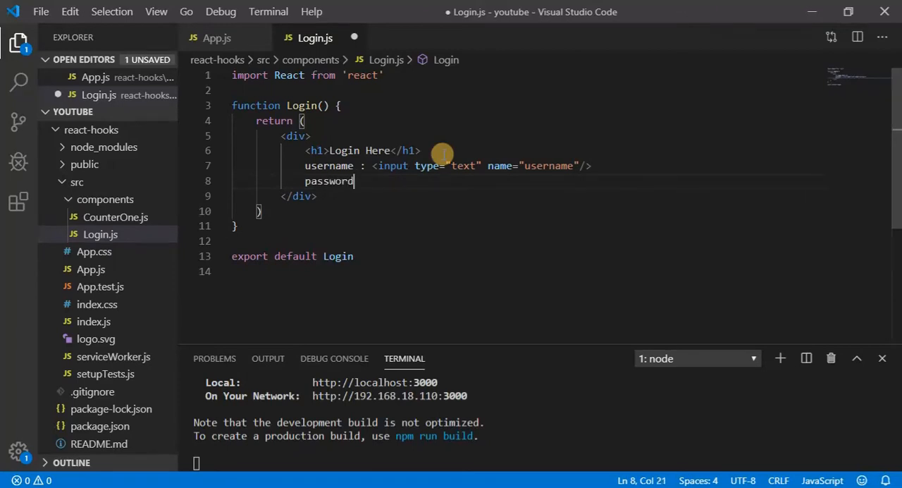
{"action": "type", "text": ": <"}
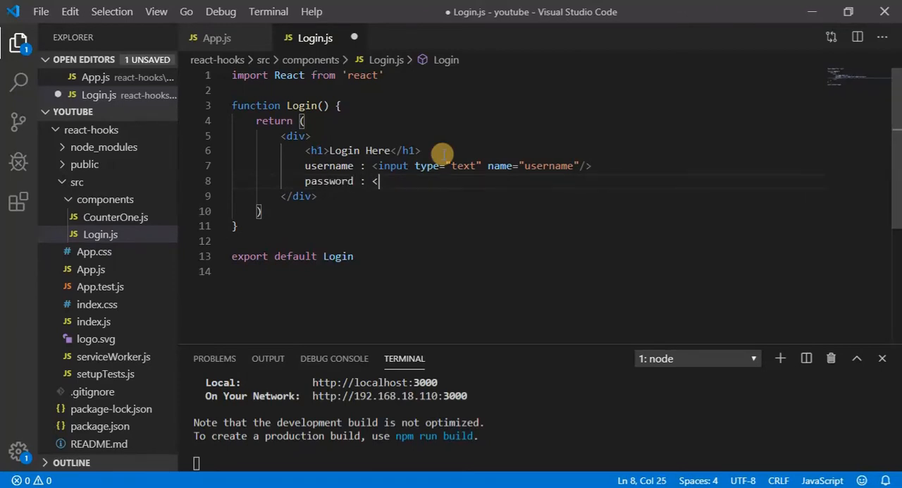
{"action": "type", "text": "in"}
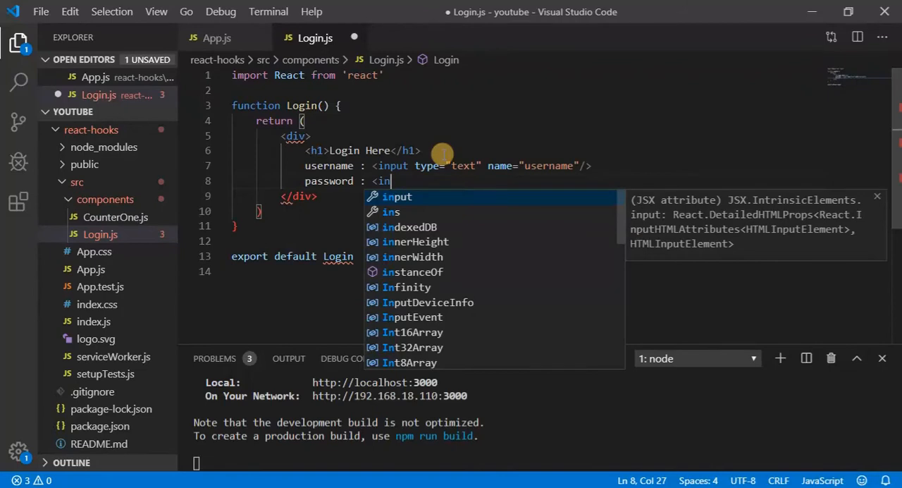
{"action": "type", "text": "put type=\"\""}
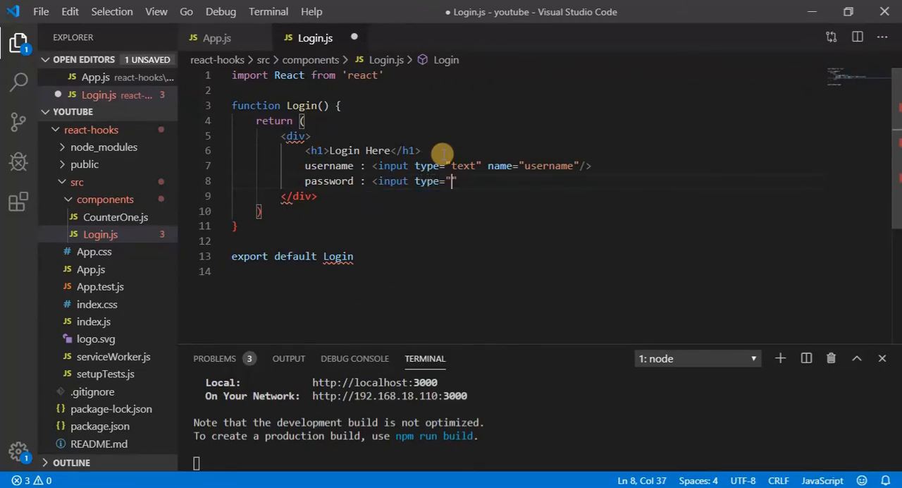
{"action": "type", "text": "password"}
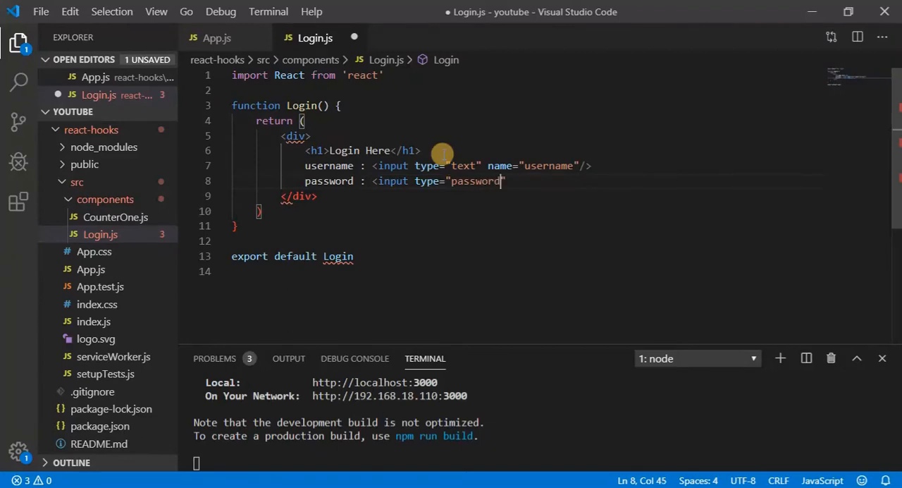
{"action": "type", "text": "\""}
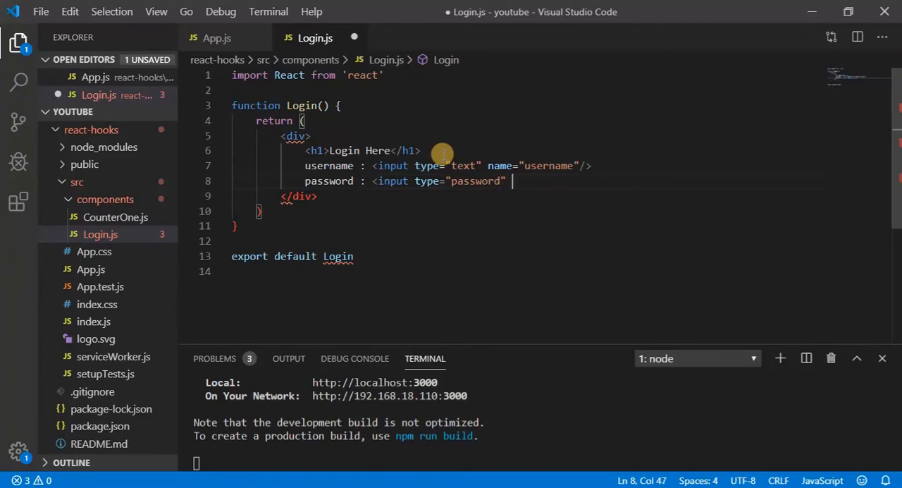
{"action": "type", "text": "n"}
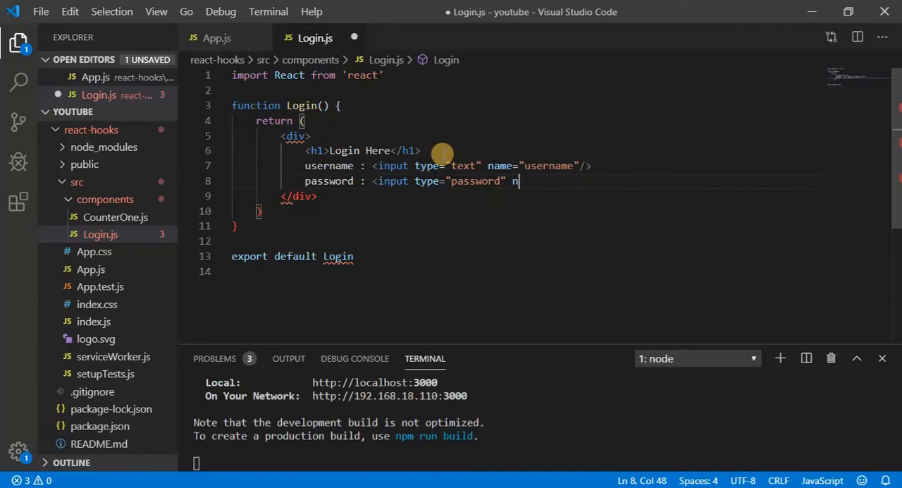
{"action": "type", "text": "ame=\""}
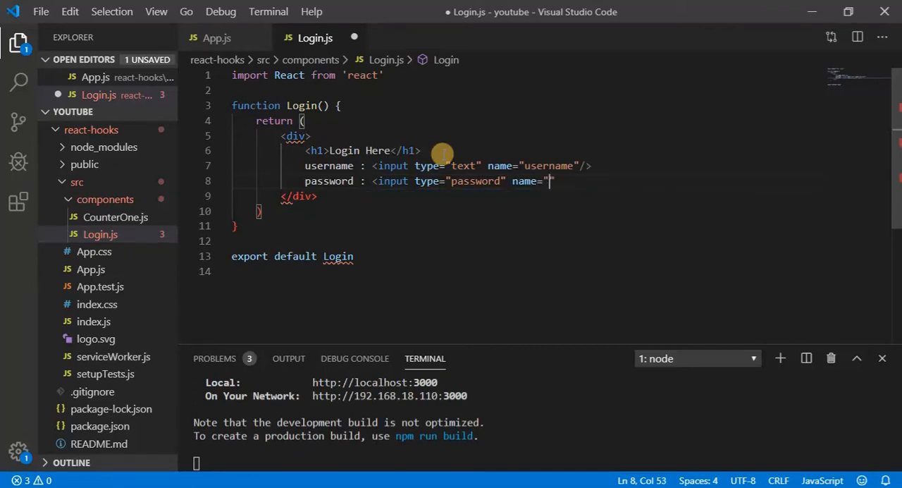
{"action": "type", "text": "password"}
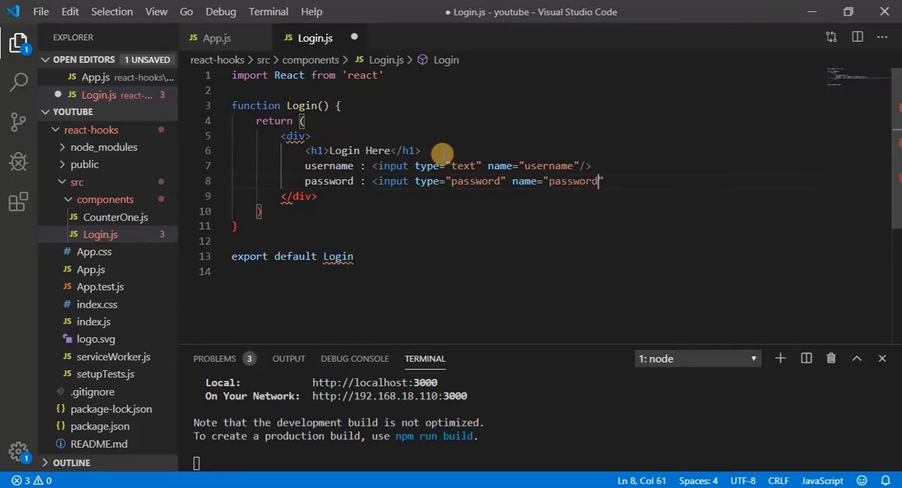
{"action": "type", "text": "/>"}
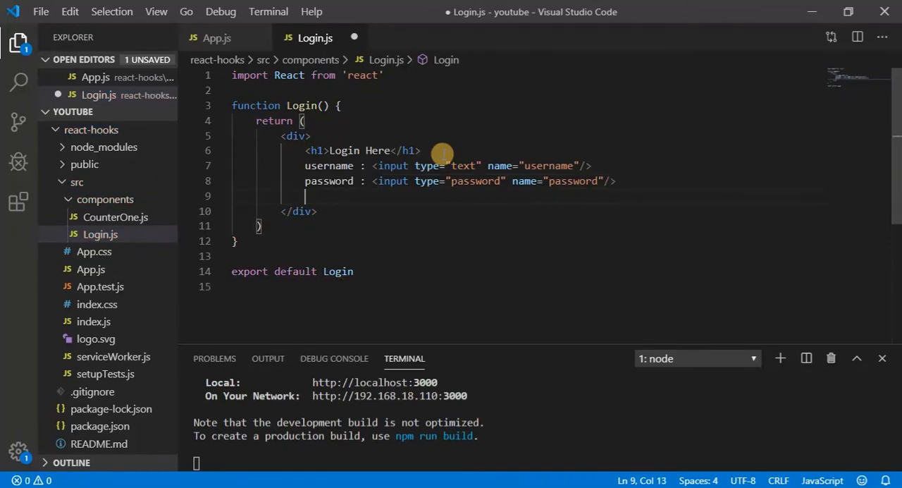
Add a Submit button beneath the password field.
{"action": "type", "text": "<button></button>"}
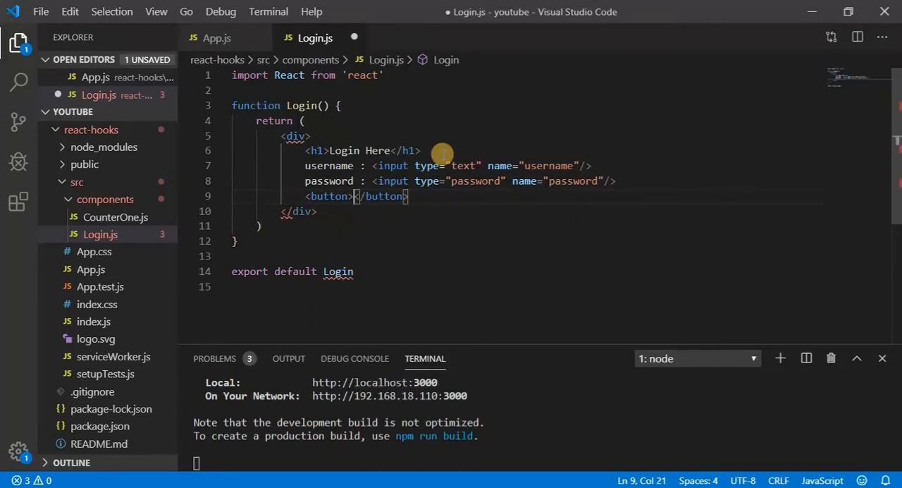
{"action": "type", "text": "Submit"}
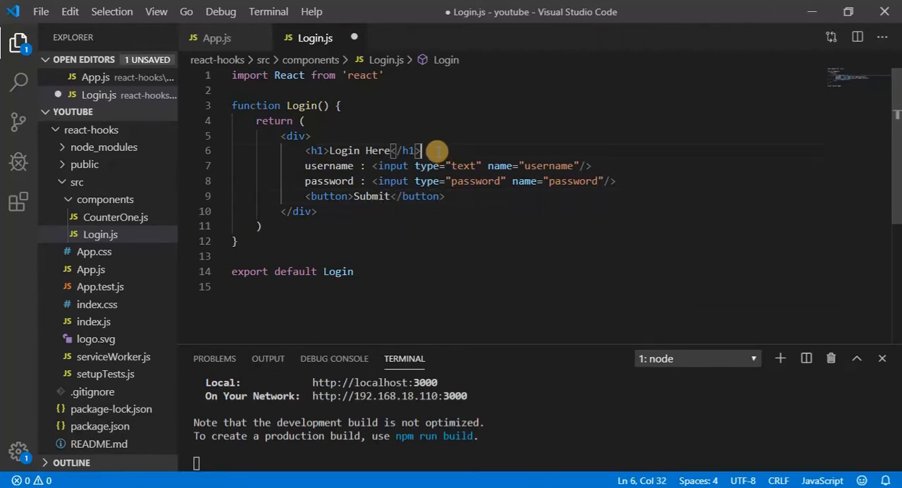
Wrap the Login fields in a form element, moving its closing tag into place.
{"action": "type", "text": "<form></form>"}
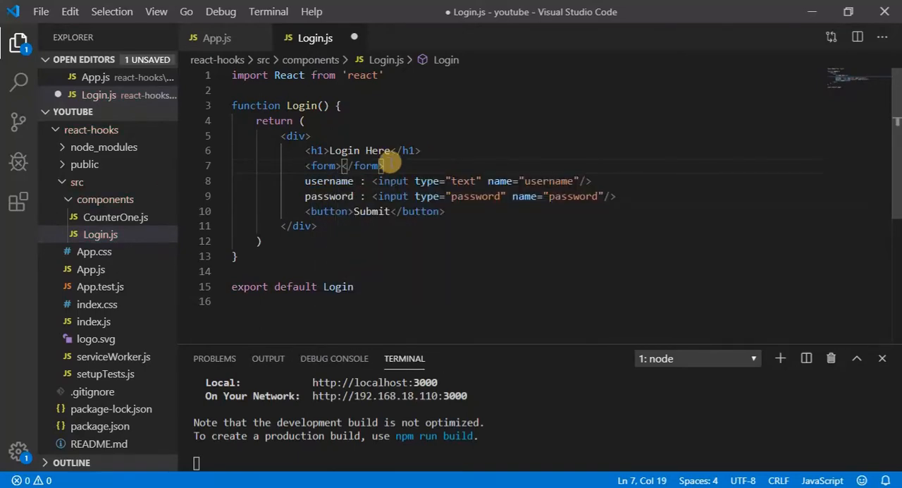
{"action": "left_click_drag", "start_coordinate": [383, 165], "coordinate": [344, 165]}
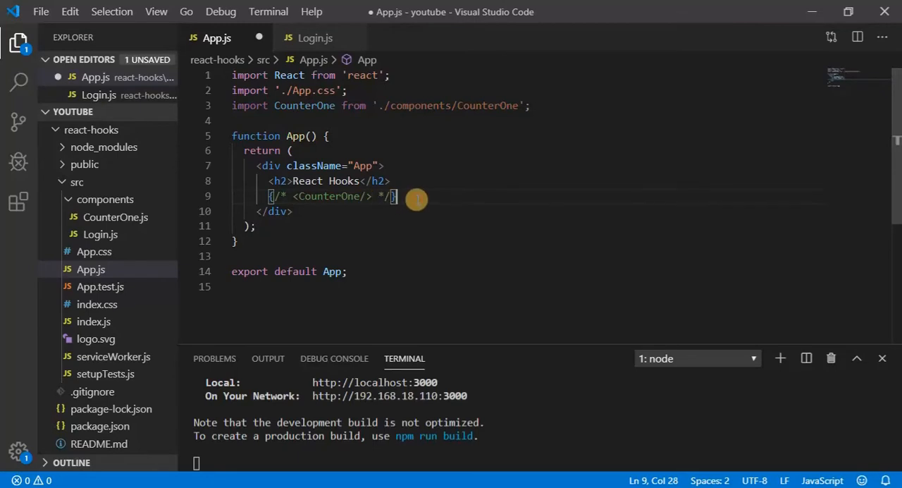
Render <Login/> in App.js and return to the editor after viewing the form.
{"action": "type", "text": "<Login"}
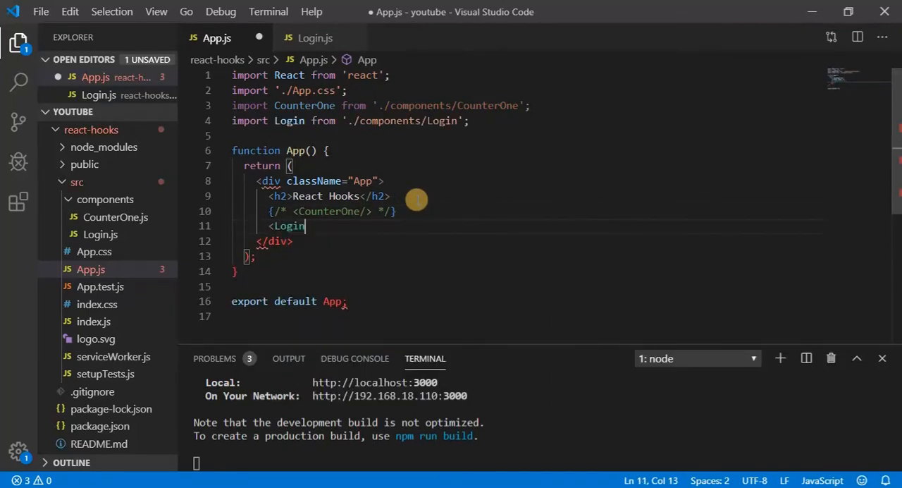
{"action": "type", "text": "/>"}
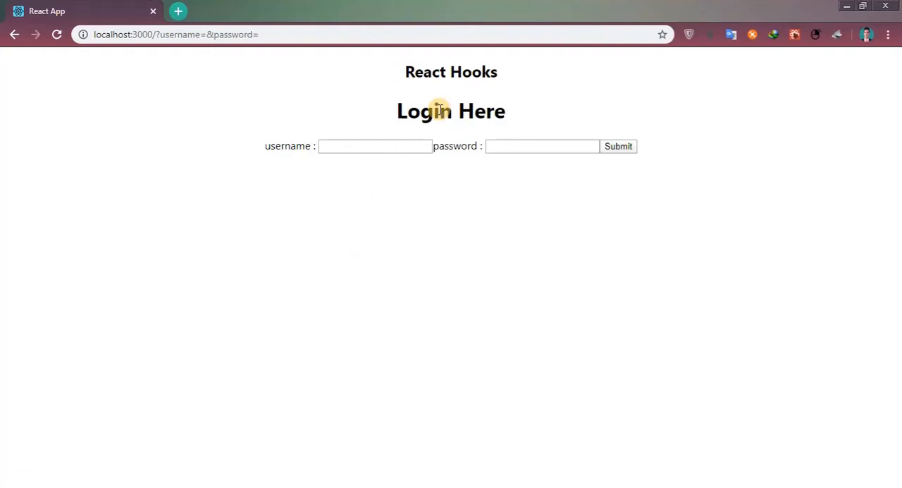
{"action": "left_click", "coordinate": [375, 147]}
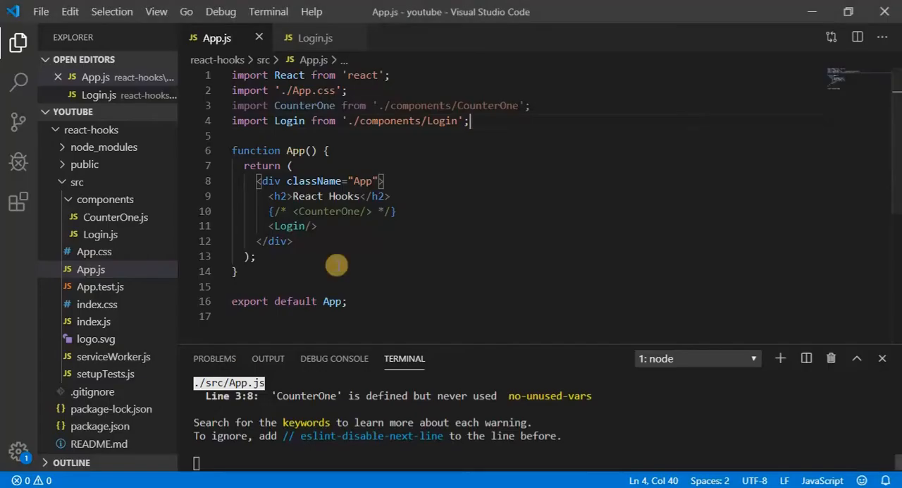
Add <br/> after the username and password inputs in Login.js and save.
{"action": "left_click", "coordinate": [315, 37]}
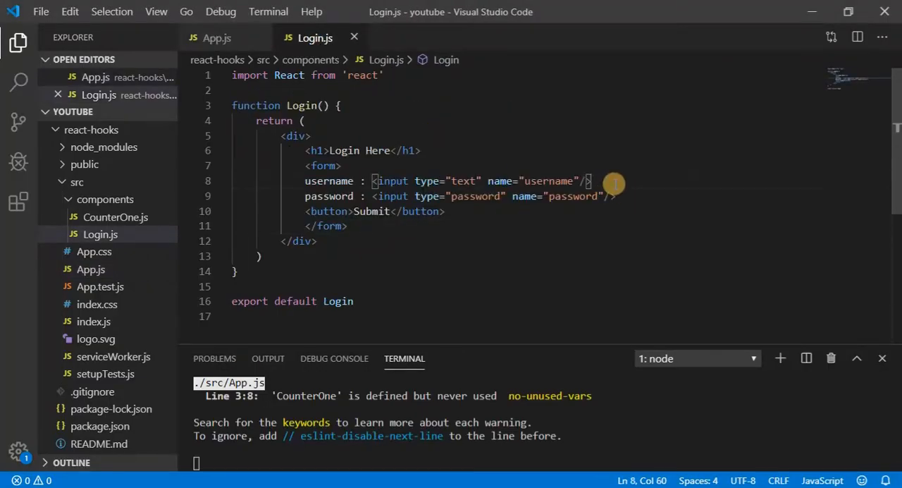
{"action": "type", "text": "<br/>"}
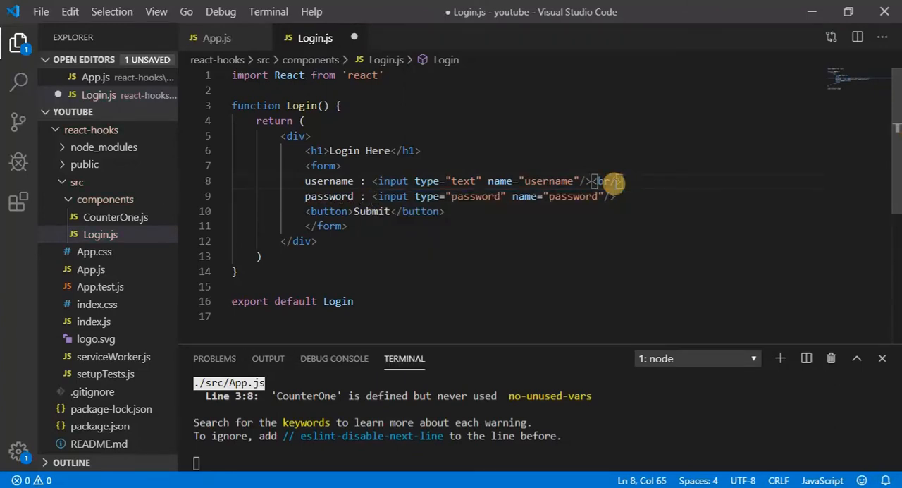
{"action": "key", "text": "Ctrl+s"}
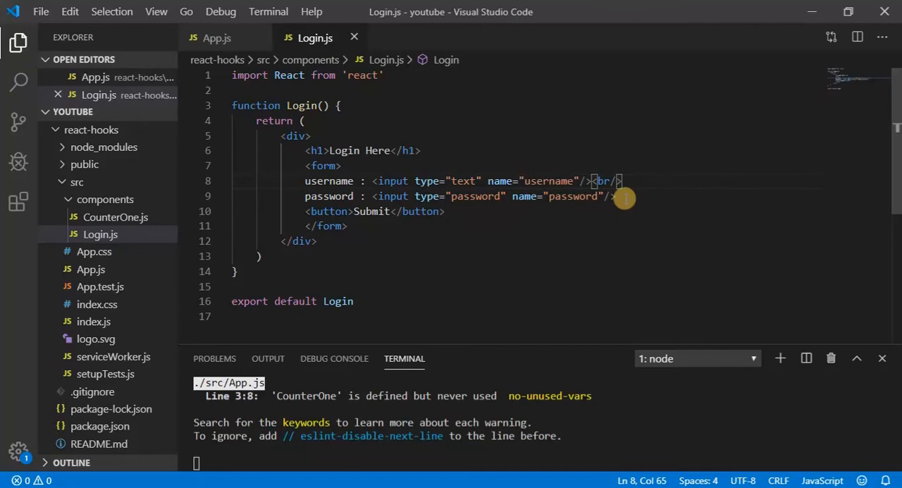
{"action": "type", "text": "br"}
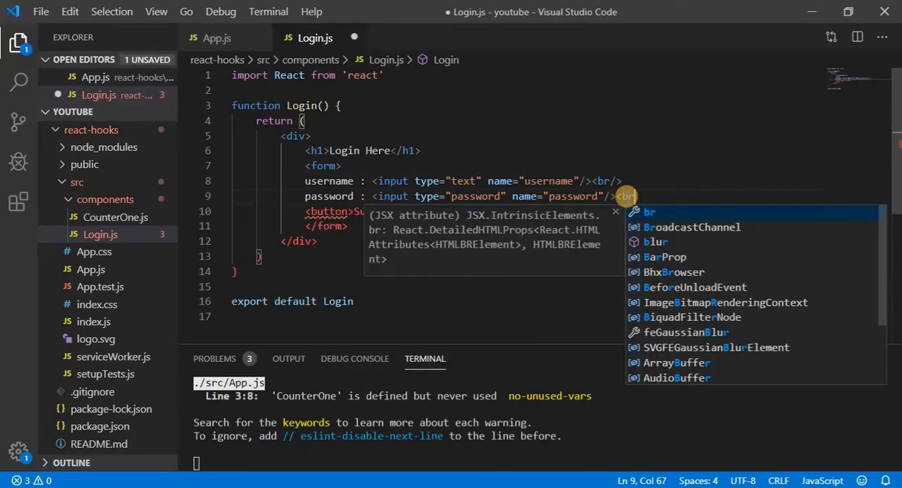
{"action": "type", "text": "/"}
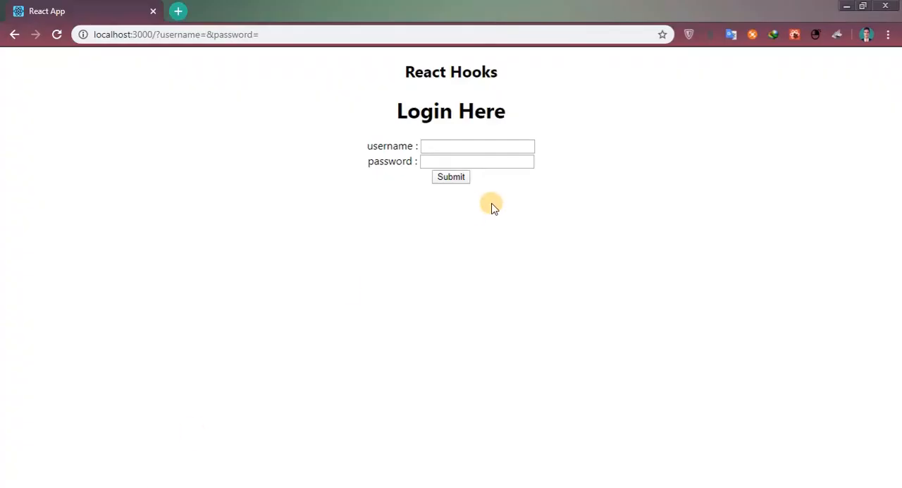
Enter a sample username 'kjfgd' in the browser form, then return to the editor.
{"action": "left_click", "coordinate": [460, 147]}
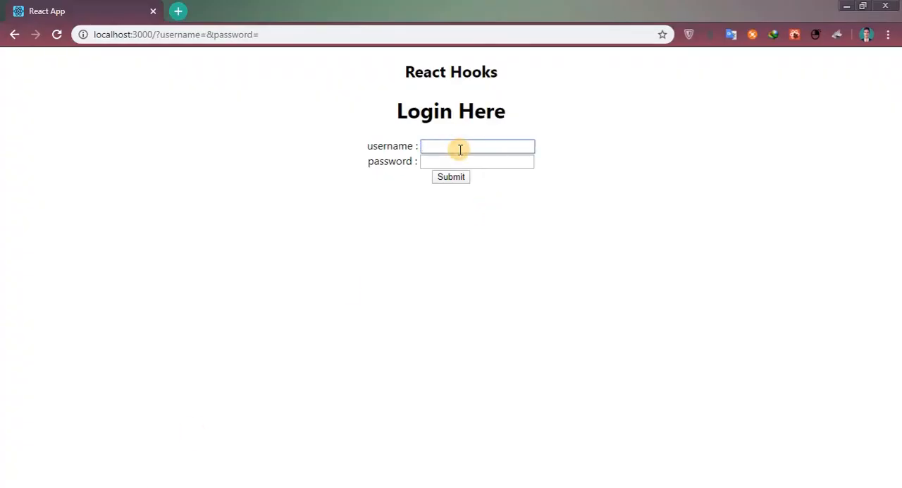
{"action": "type", "text": "kjfgdg"}
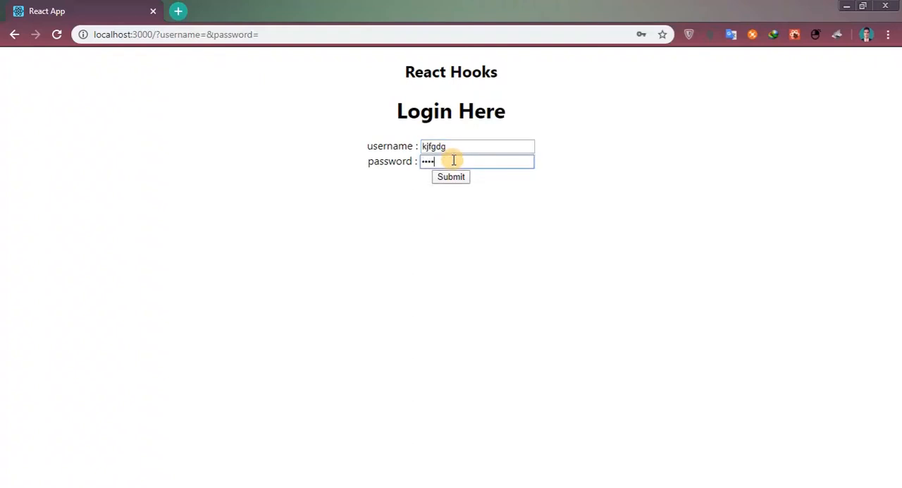
{"action": "left_click", "coordinate": [452, 178]}
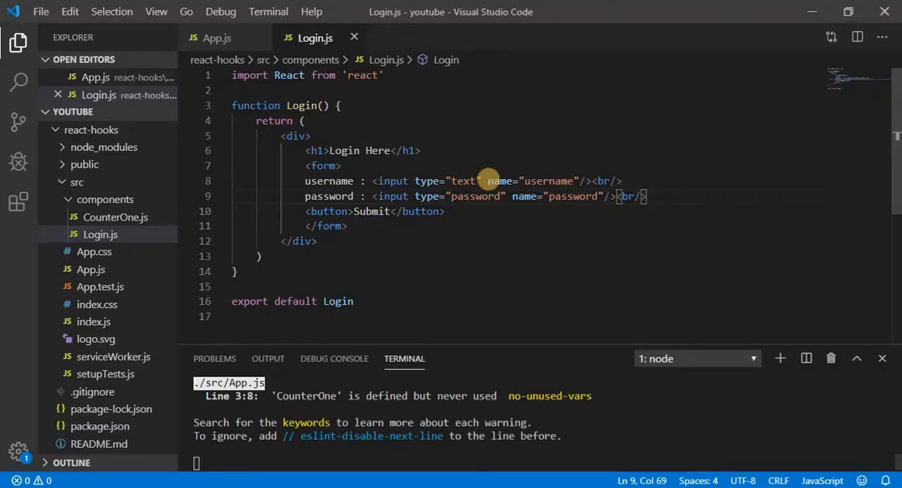
{"action": "mouse_move", "coordinate": [409, 123]}
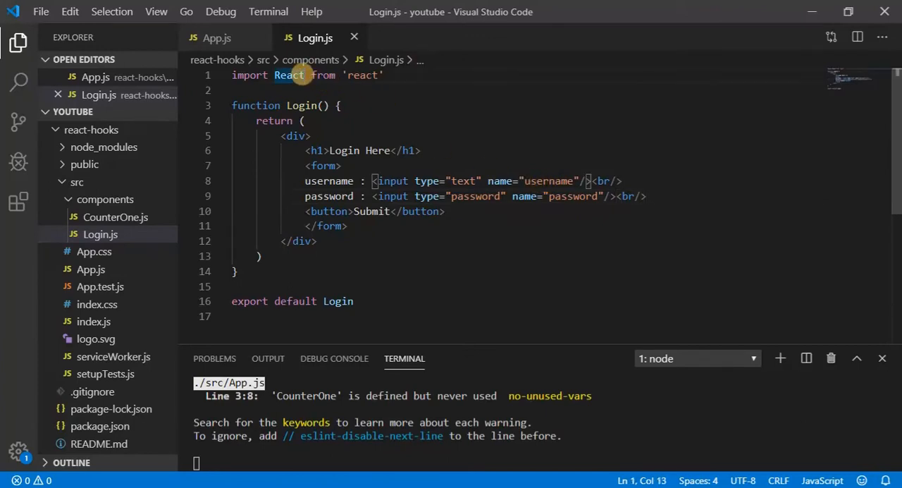
Import useState and declare username state with setUsername, initialised to an empty string.
{"action": "type", "text": ", {}"}
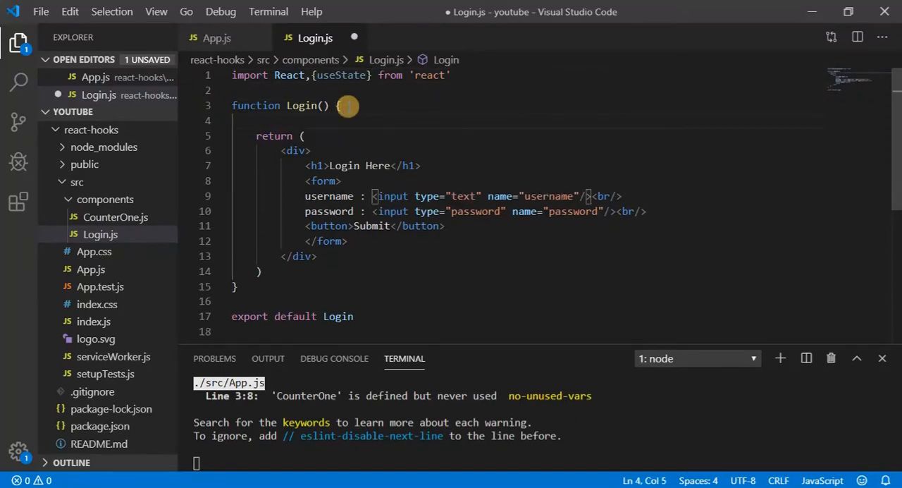
{"action": "type", "text": "ocnst"}
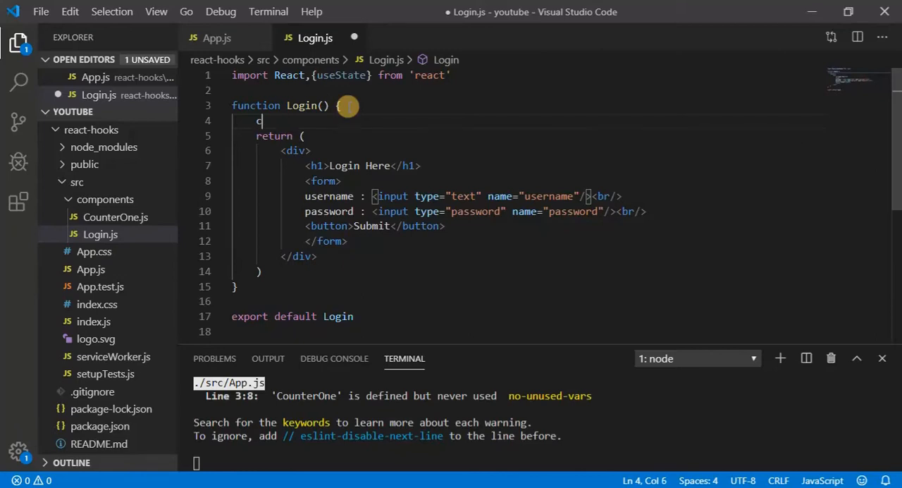
{"action": "type", "text": "const ["}
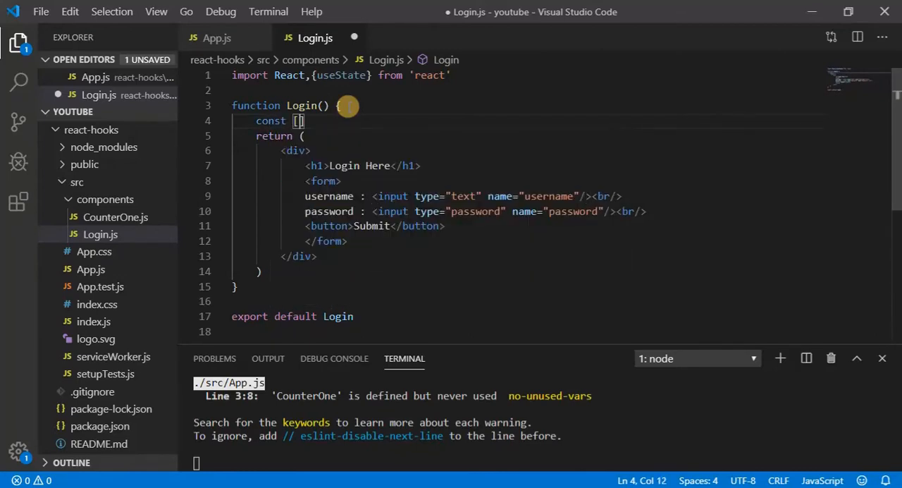
{"action": "type", "text": "username,"}
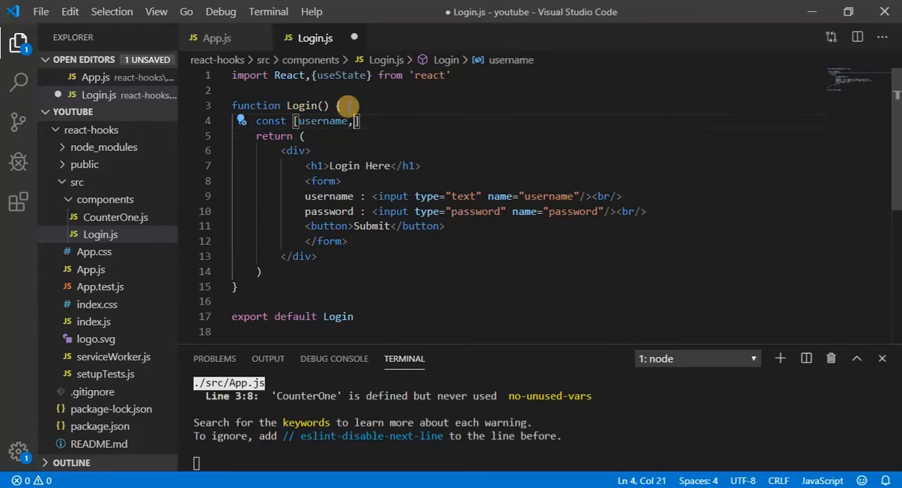
{"action": "type", "text": "setUsername"}
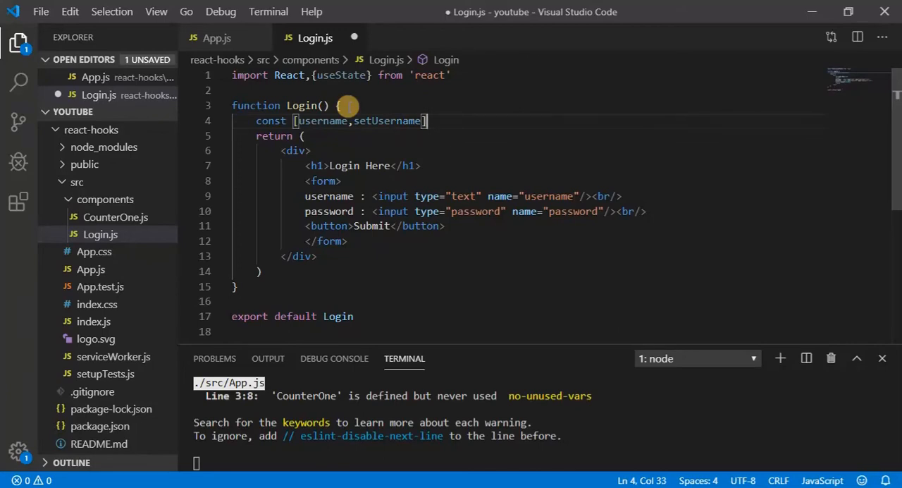
{"action": "type", "text": "=+"}
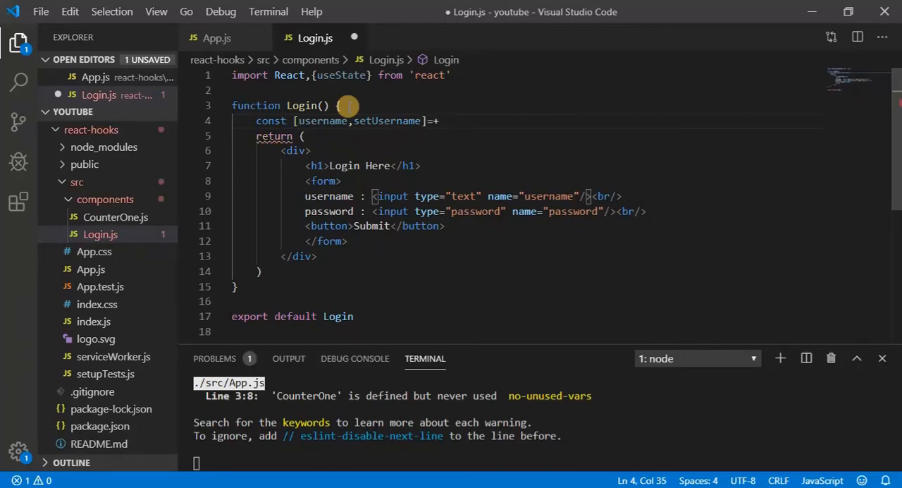
{"action": "type", "text": "us"}
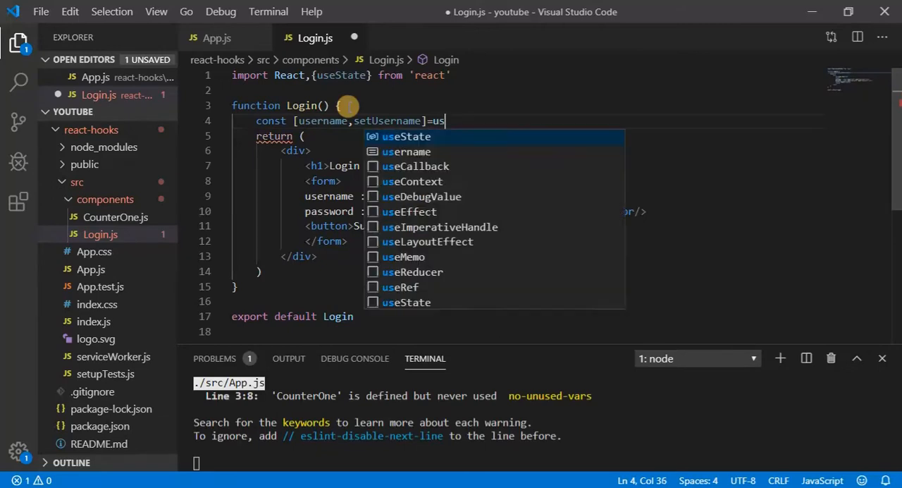
{"action": "type", "text": "ernam"}
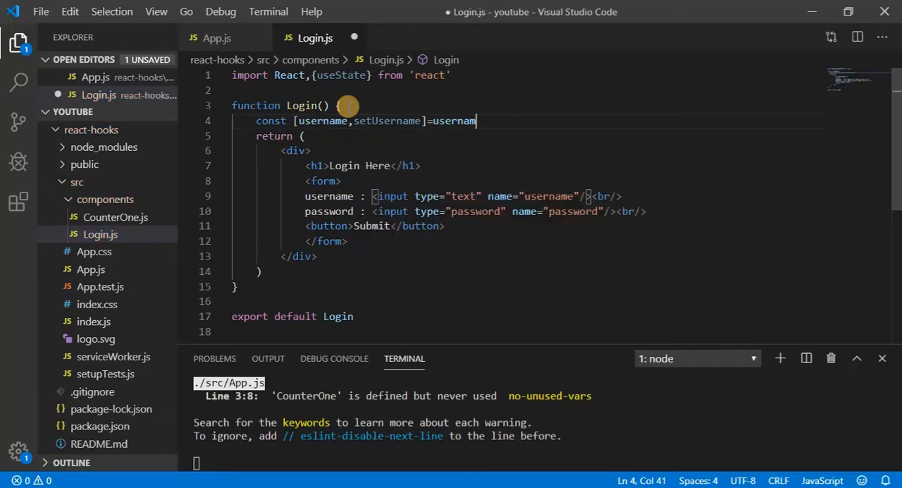
{"action": "key", "text": "Backspace"}
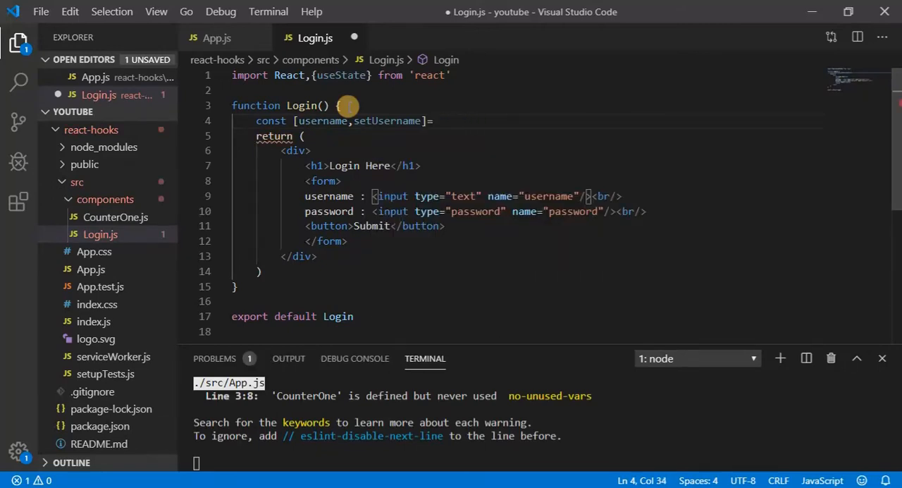
{"action": "type", "text": "useState("}
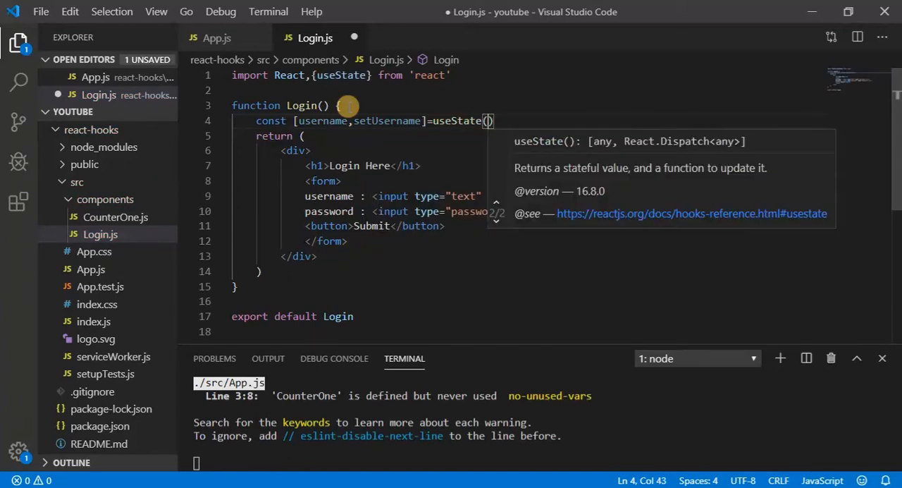
{"action": "type", "text": "\"\""}
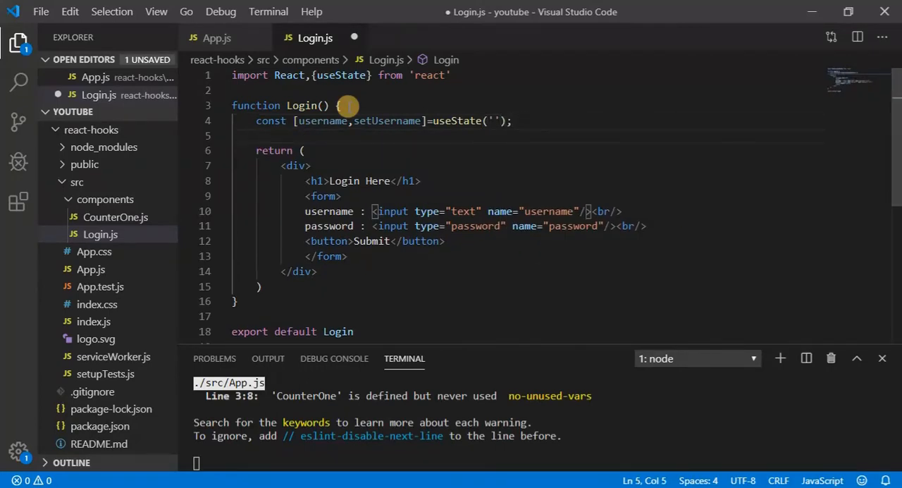
Declare password state with setPassword initialised to '' and save Login.js.
{"action": "type", "text": "const ["}
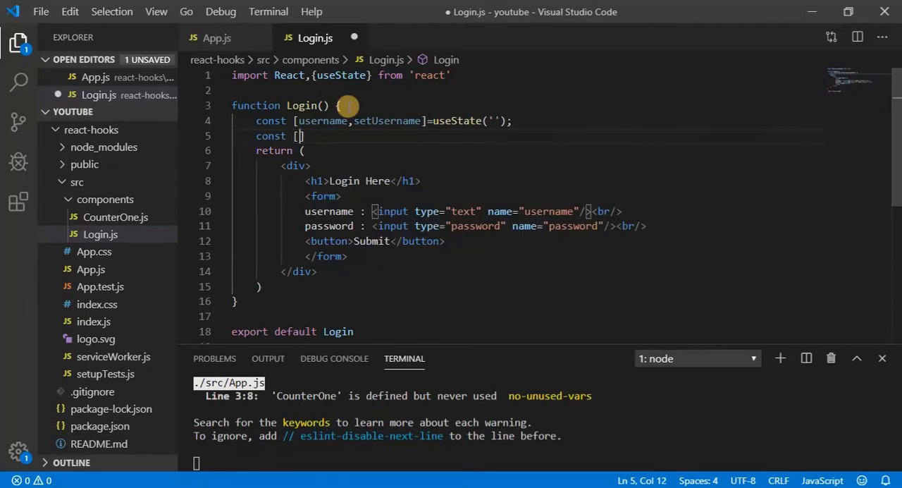
{"action": "type", "text": "password"}
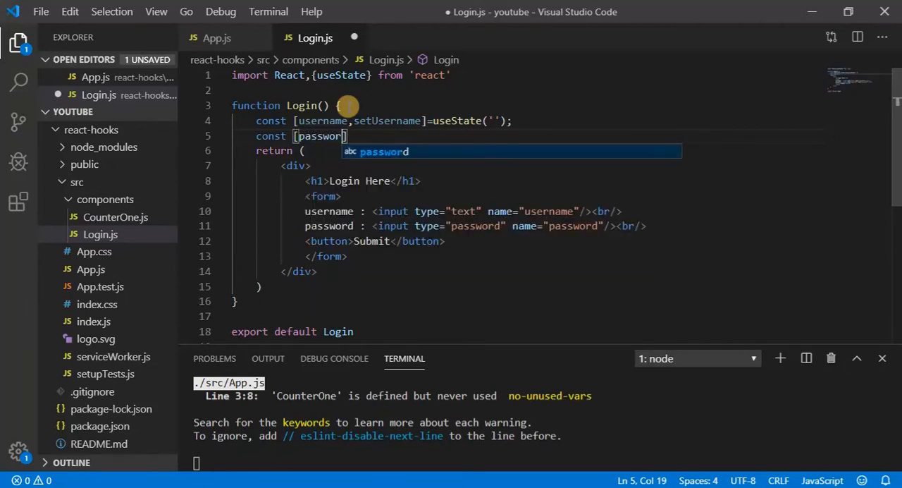
{"action": "type", "text": ","}
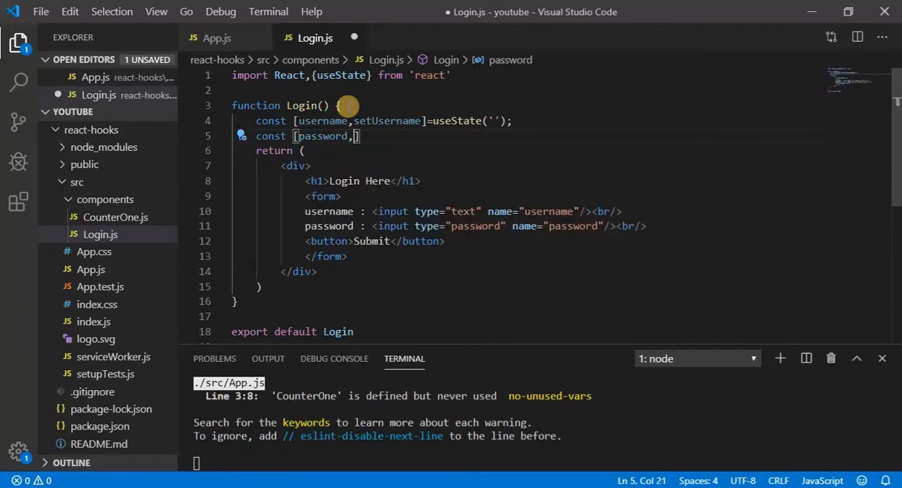
{"action": "type", "text": "setPassword"}
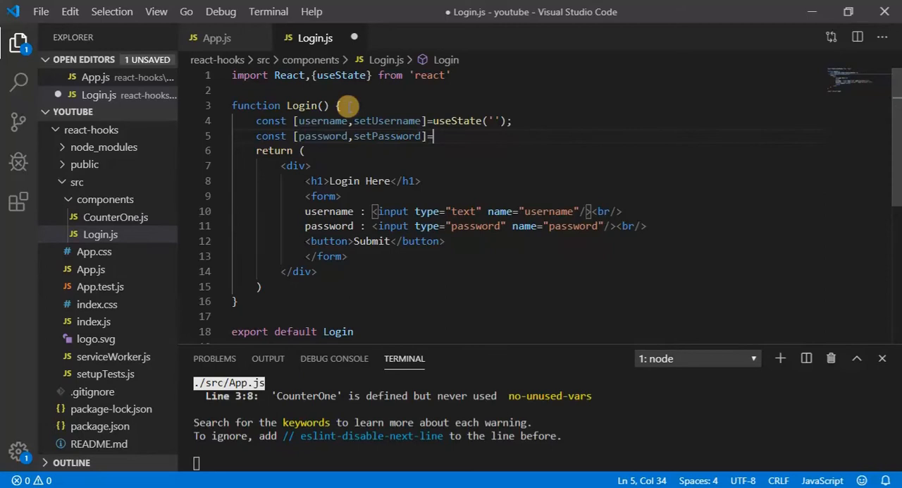
{"action": "type", "text": "useSa"}
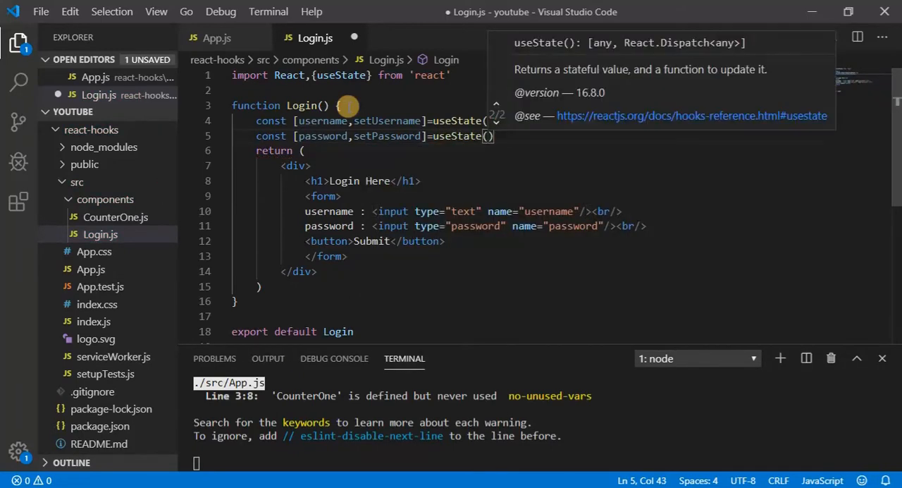
{"action": "type", "text": "''"}
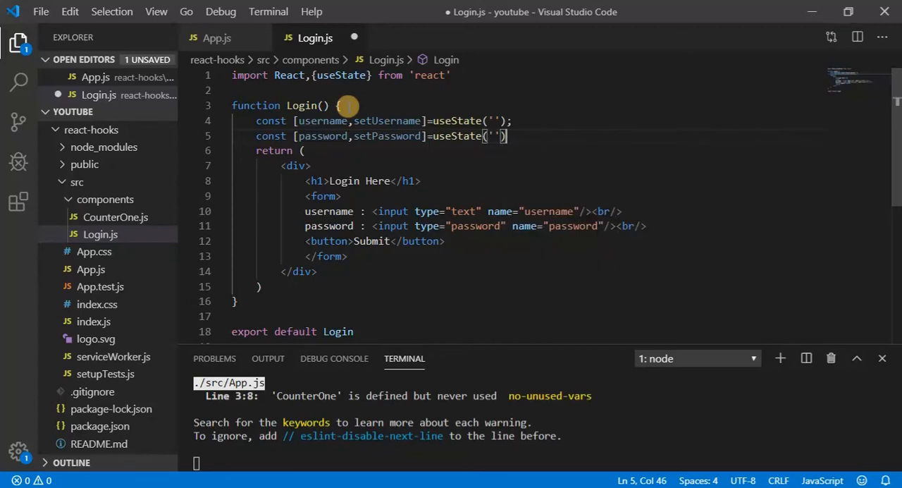
{"action": "key", "text": "Ctrl+s"}
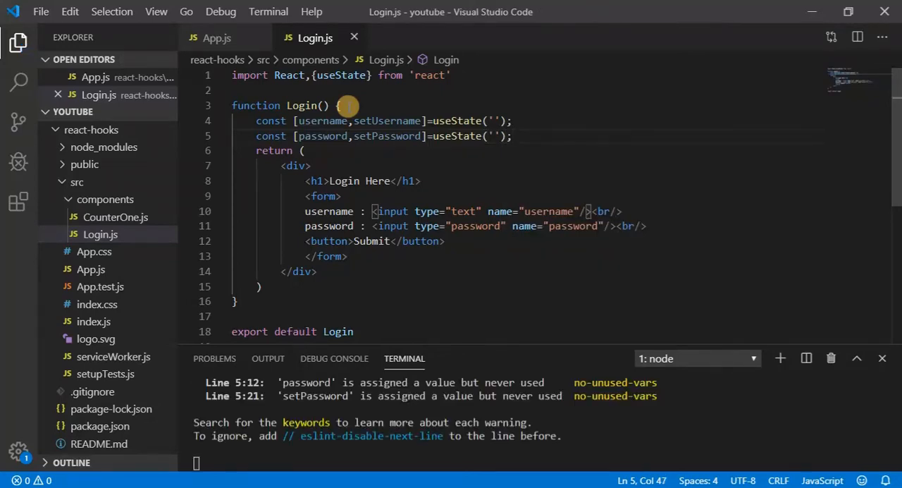
{"action": "mouse_move", "coordinate": [370, 121]}
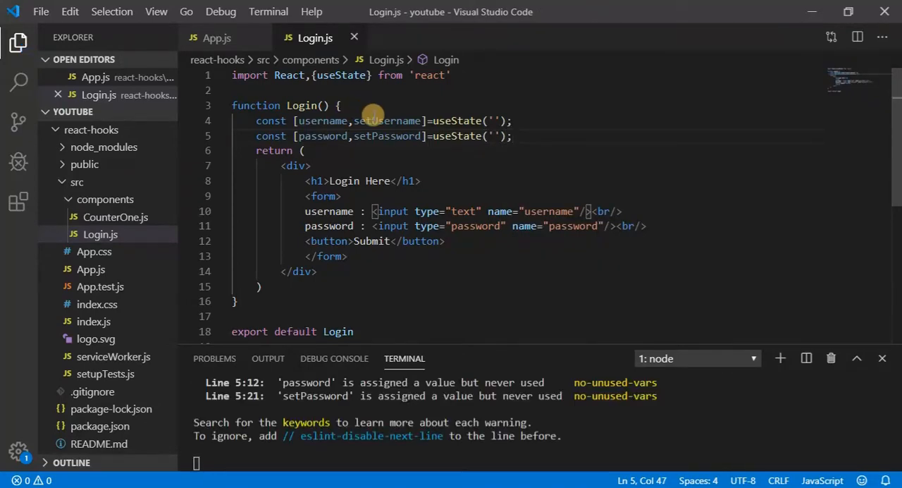
{"action": "mouse_move", "coordinate": [578, 212]}
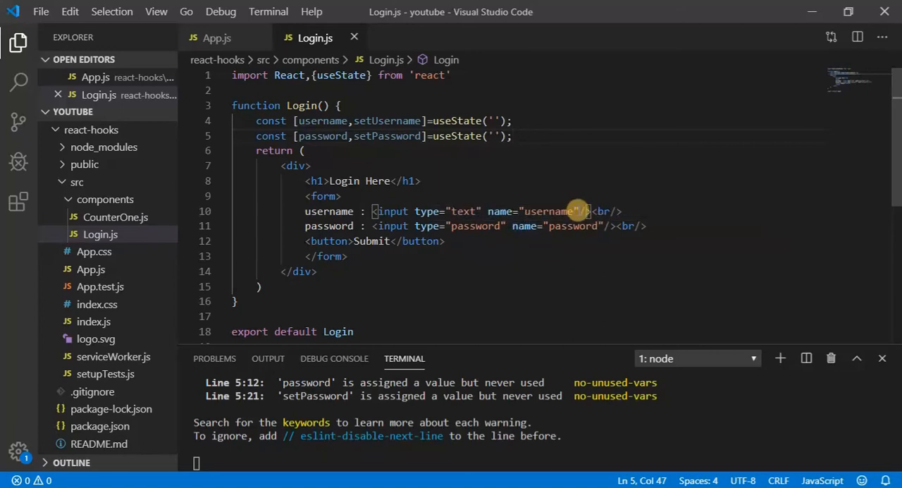
Replace the name attributes with value={username} and value={password} on the two inputs.
{"action": "left_click_drag", "start_coordinate": [589, 211], "coordinate": [486, 211]}
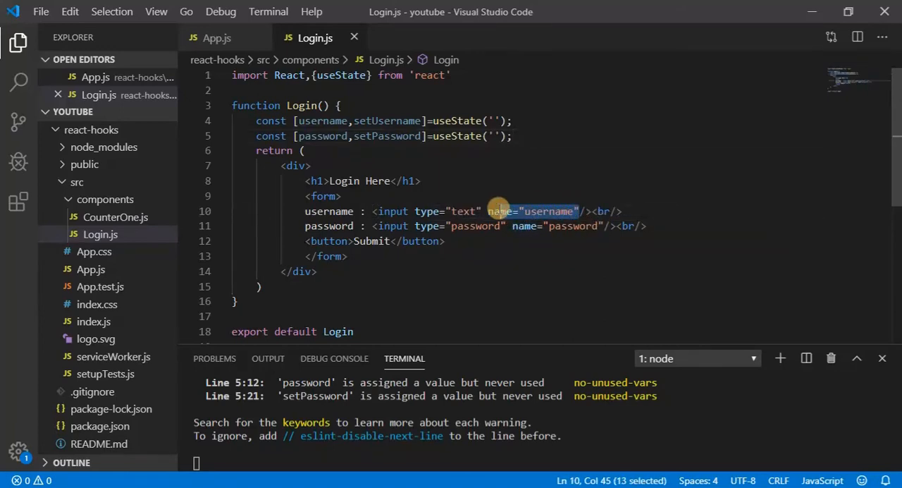
{"action": "type", "text": "val"}
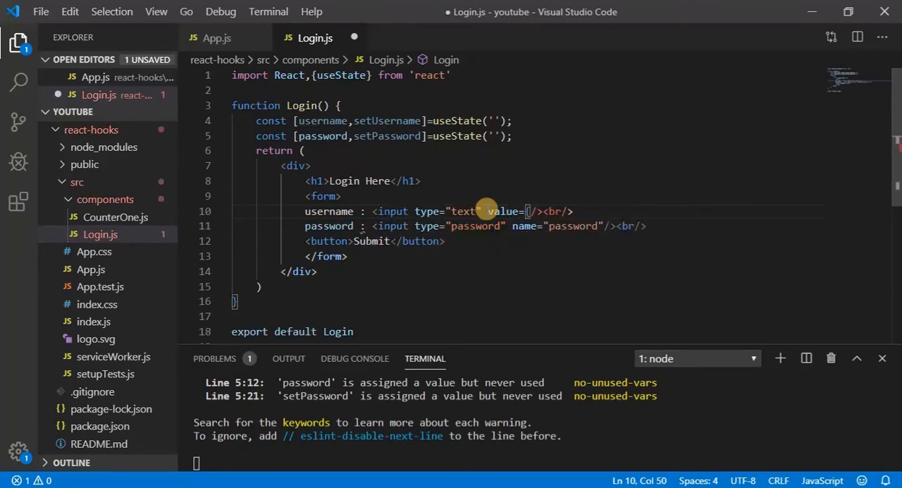
{"action": "type", "text": "username"}
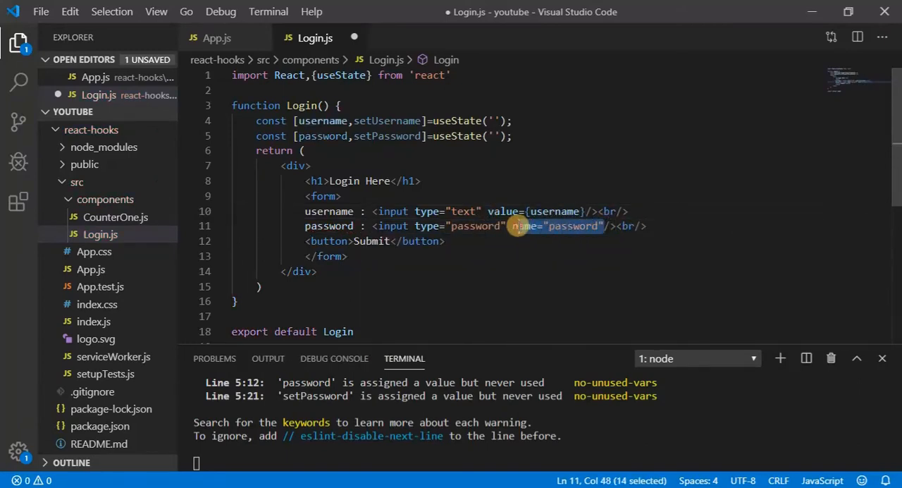
{"action": "type", "text": "value"}
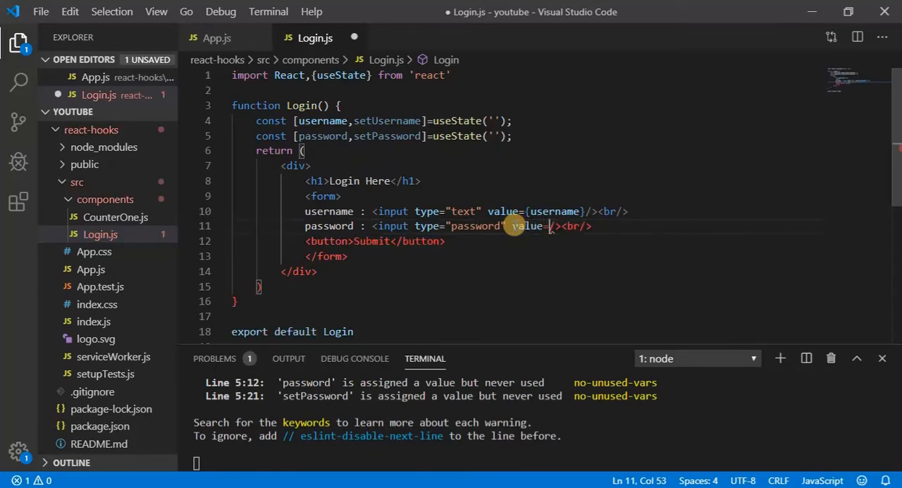
{"action": "type", "text": "pass"}
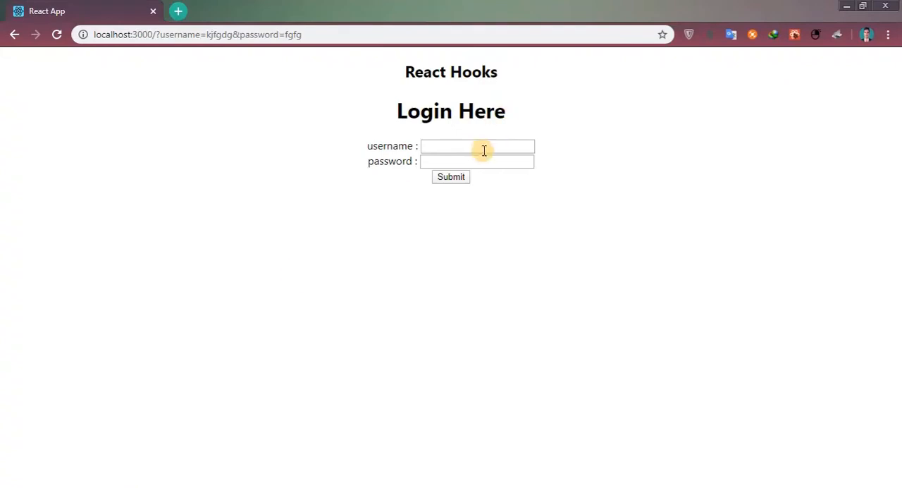
{"action": "left_click", "coordinate": [478, 147]}
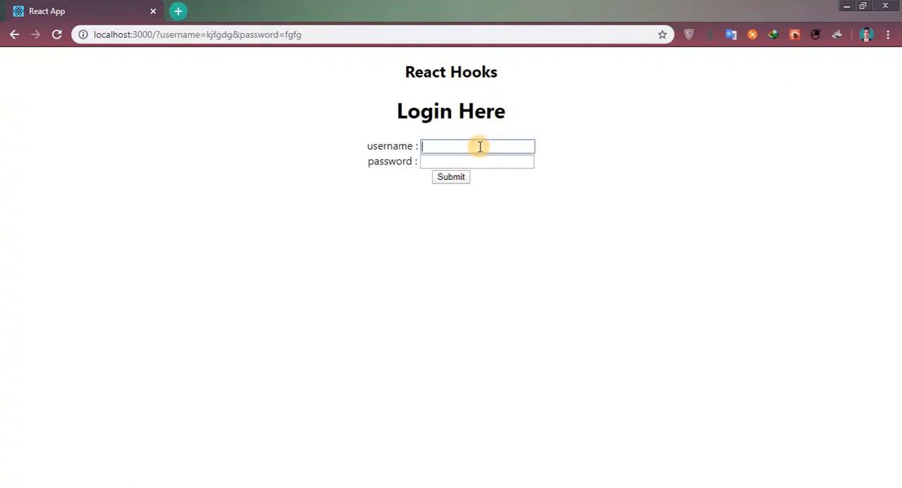
{"action": "mouse_move", "coordinate": [302, 308]}
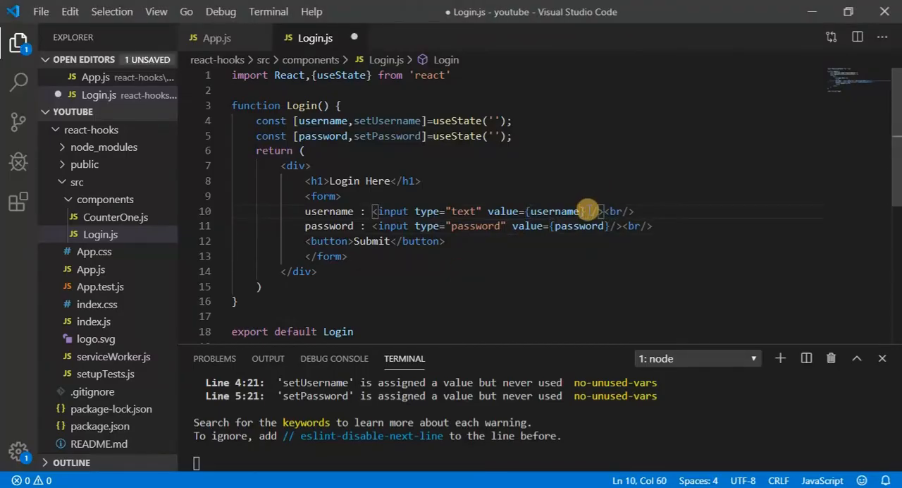
Add onChange={(e)=>setUsername(e.target.value)} to the username input.
{"action": "type", "text": "onChange={"}
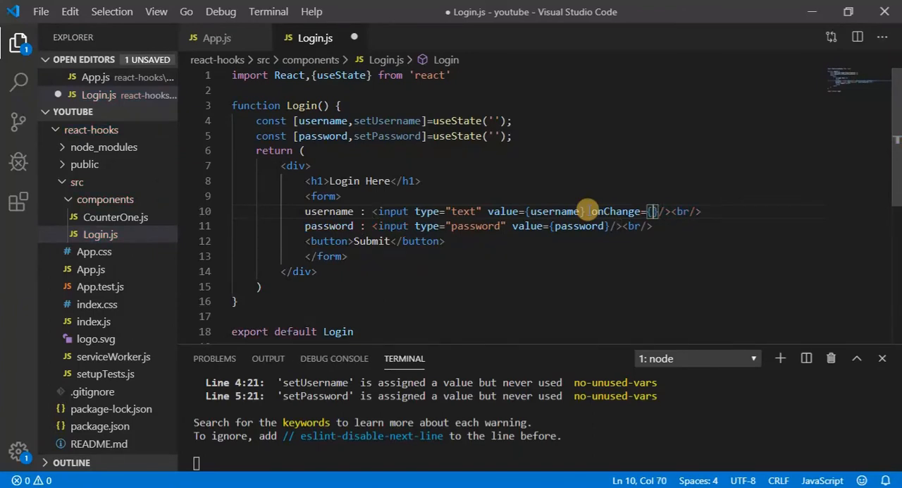
{"action": "type", "text": "()=>"}
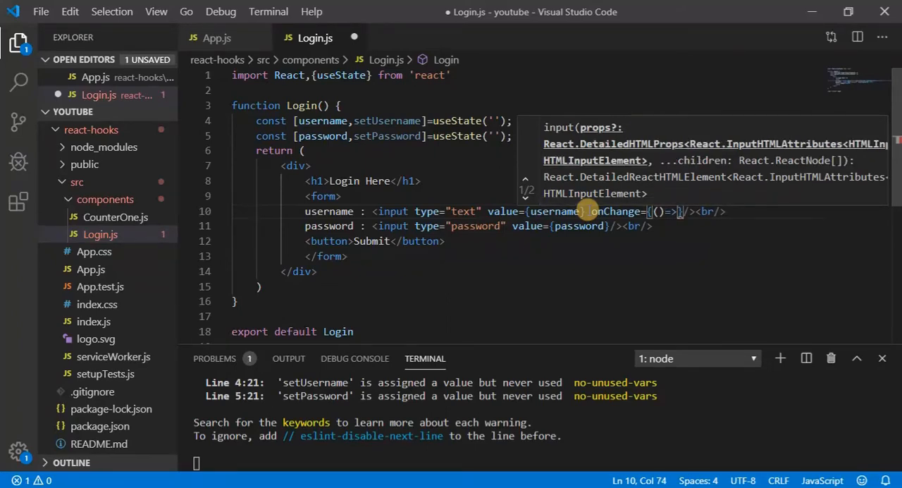
{"action": "mouse_move", "coordinate": [664, 213]}
{"action": "type", "text": "e"}
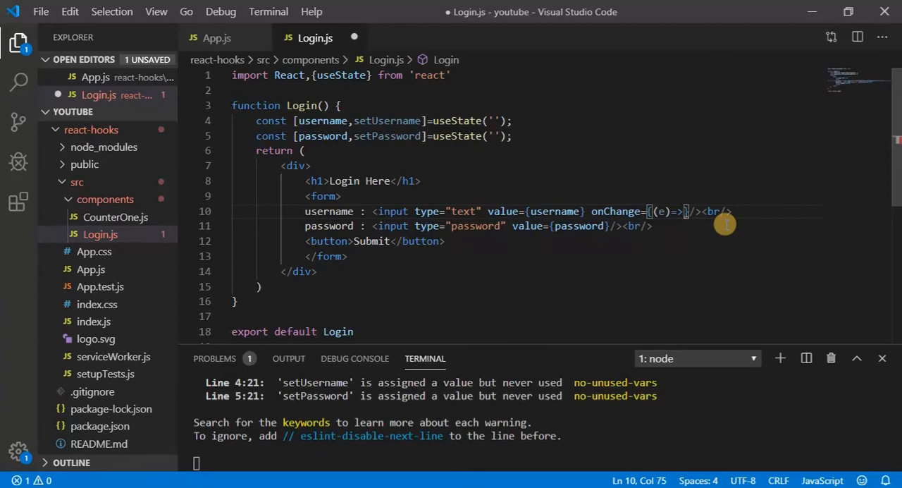
{"action": "type", "text": "set"}
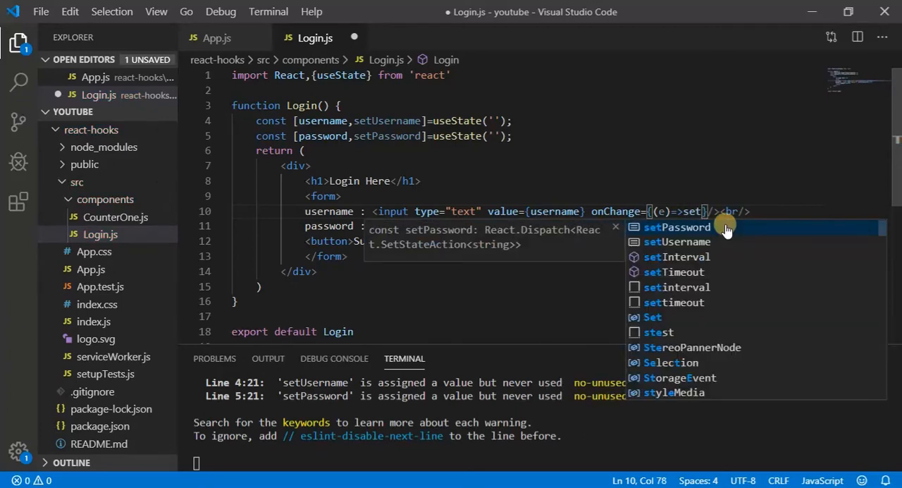
{"action": "left_click", "coordinate": [675, 241]}
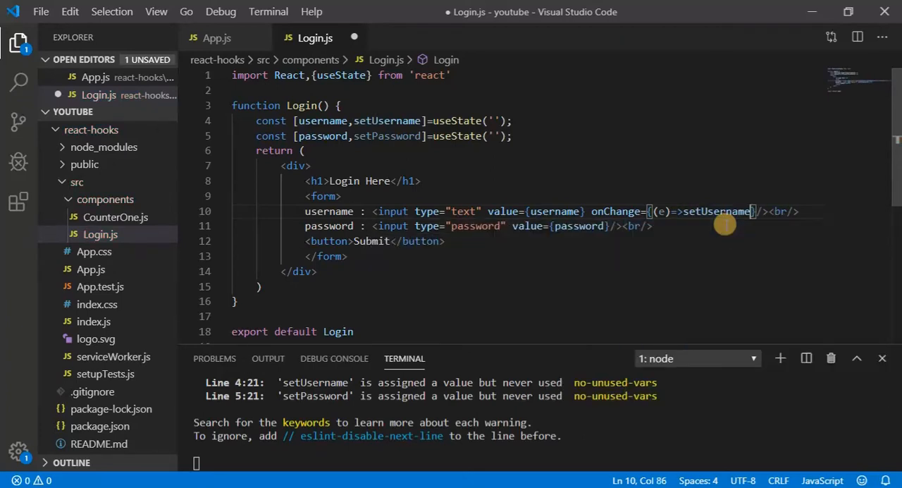
{"action": "type", "text": "(e"}
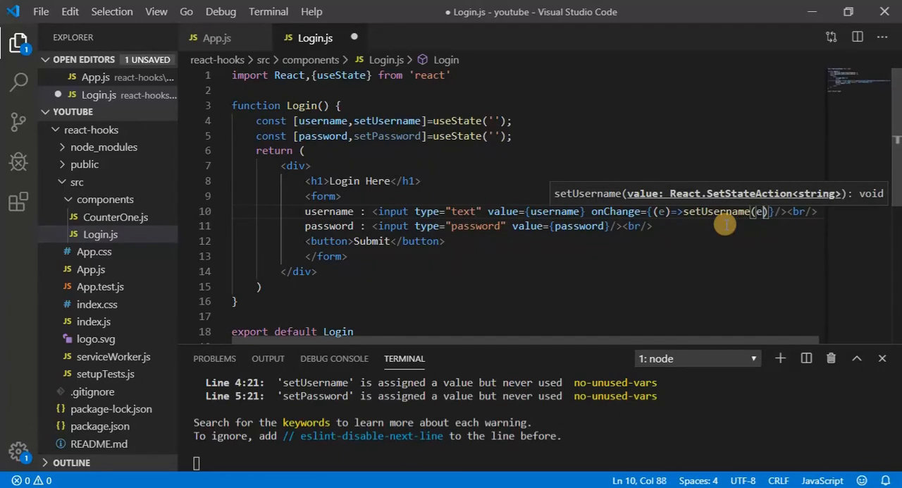
{"action": "type", "text": "."}
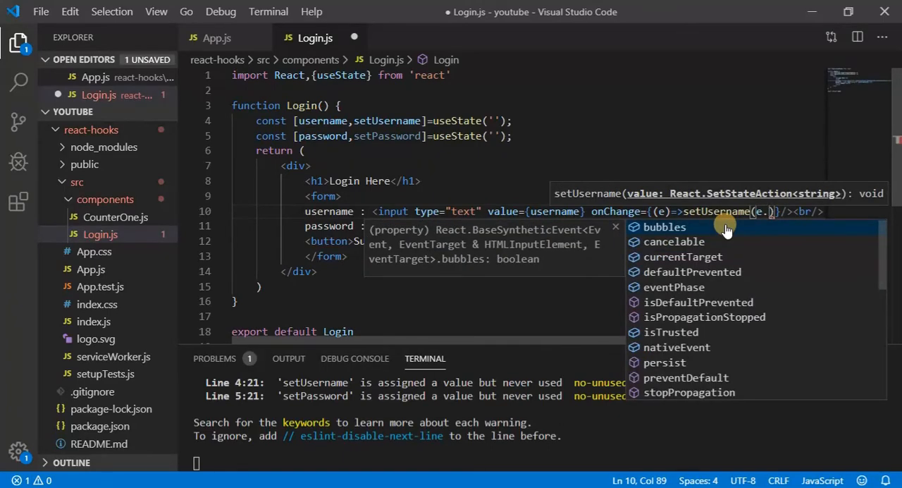
{"action": "type", "text": "target"}
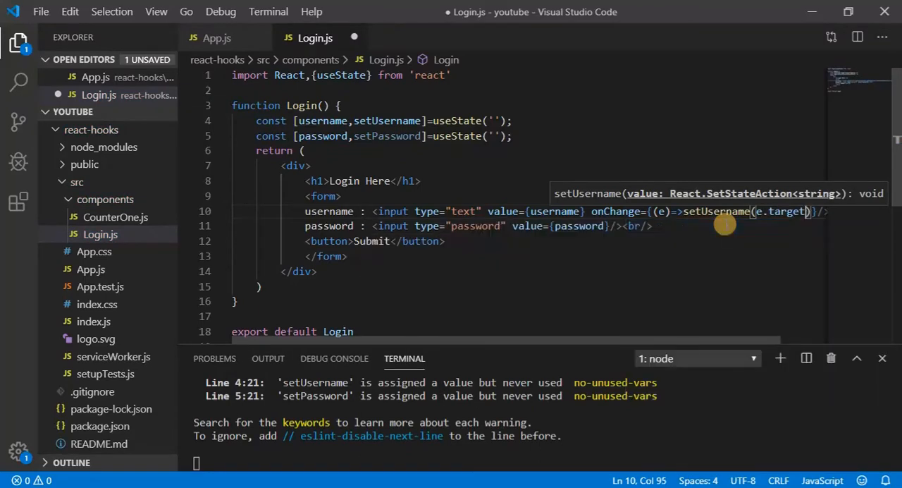
{"action": "type", "text": ".value"}
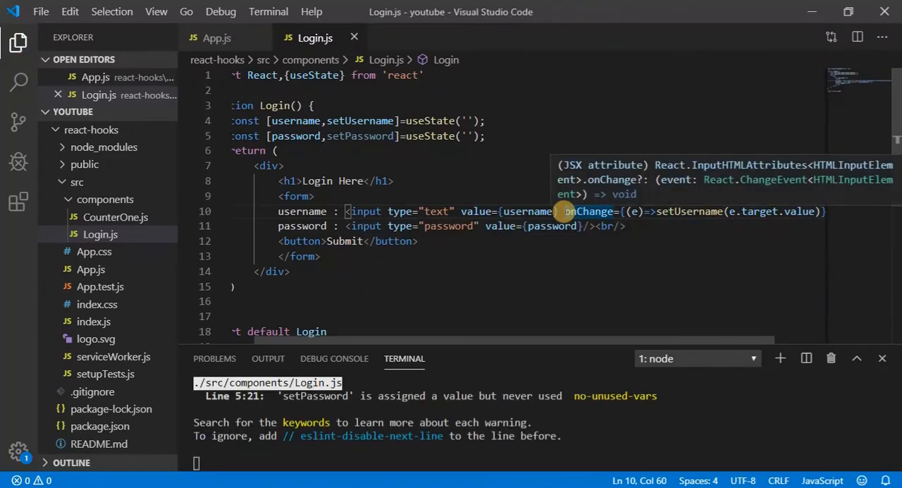
Split attributes onto own lines and reuse the handler on the password input with setPassword.
{"action": "left_click_drag", "start_coordinate": [565, 212], "coordinate": [815, 212]}
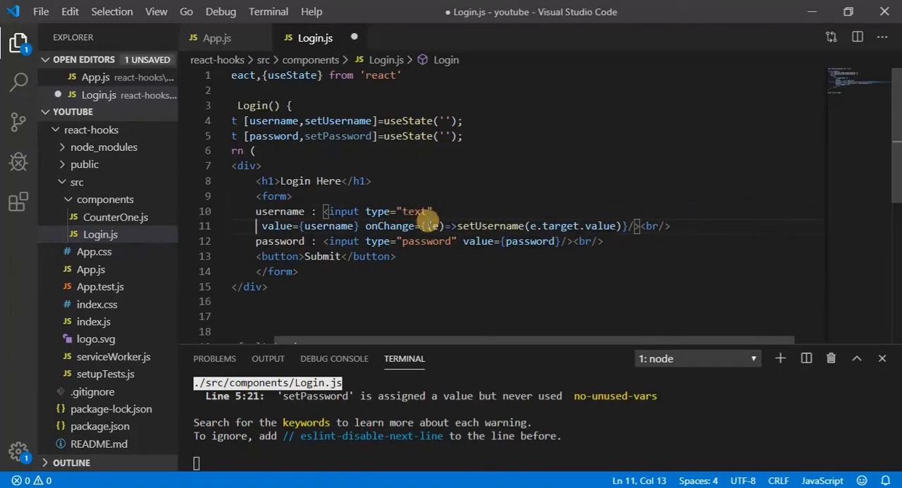
{"action": "key", "text": "Enter"}
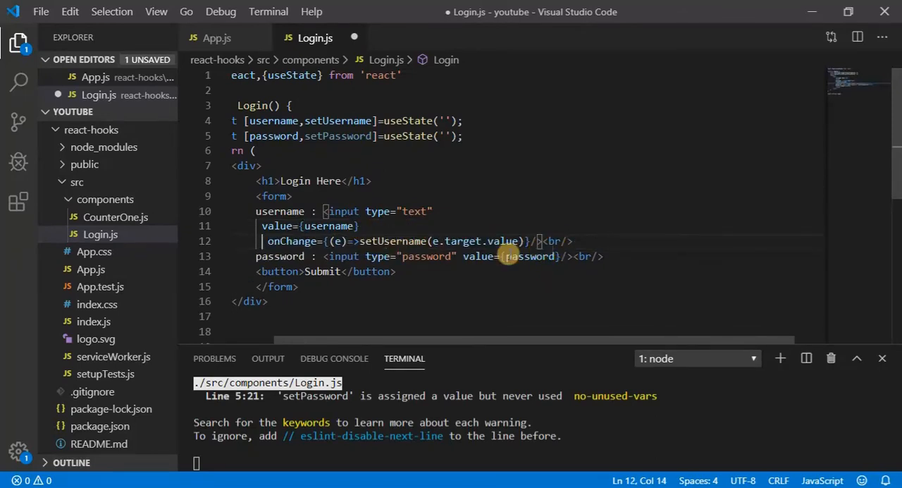
{"action": "mouse_move", "coordinate": [459, 255]}
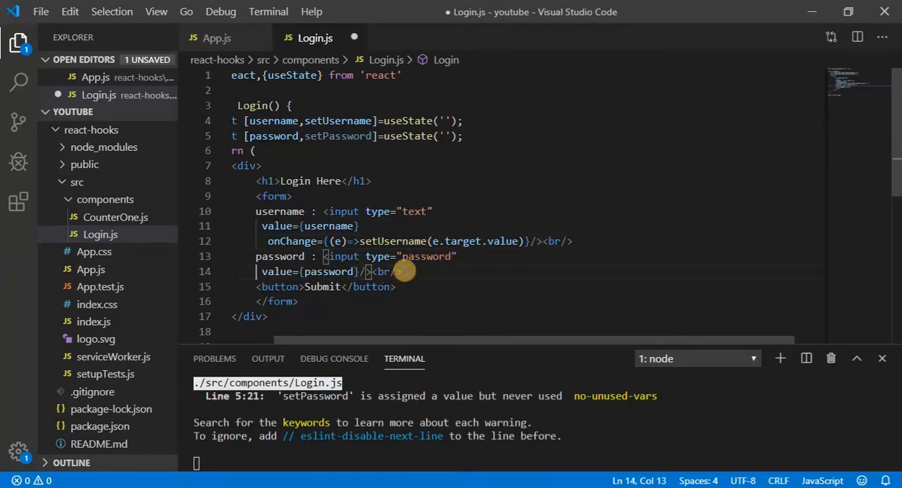
{"action": "left_click_drag", "start_coordinate": [268, 241], "coordinate": [426, 241]}
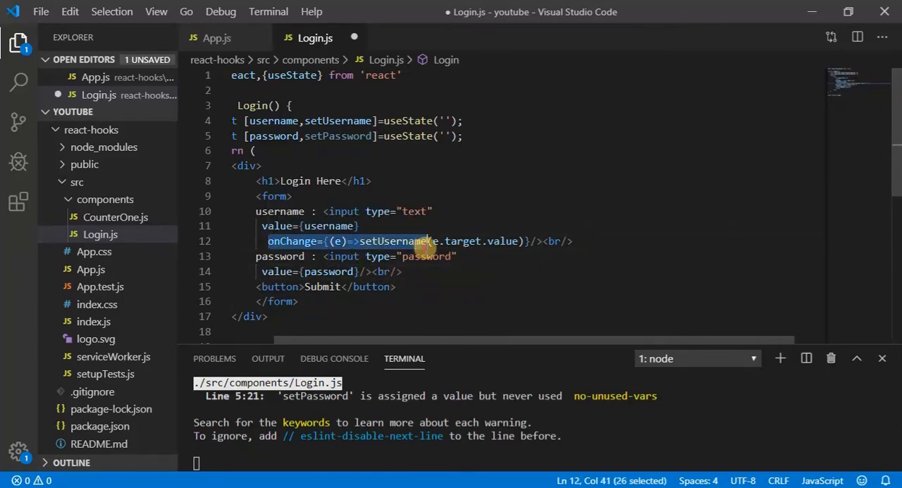
{"action": "left_click_drag", "start_coordinate": [423, 240], "coordinate": [527, 240]}
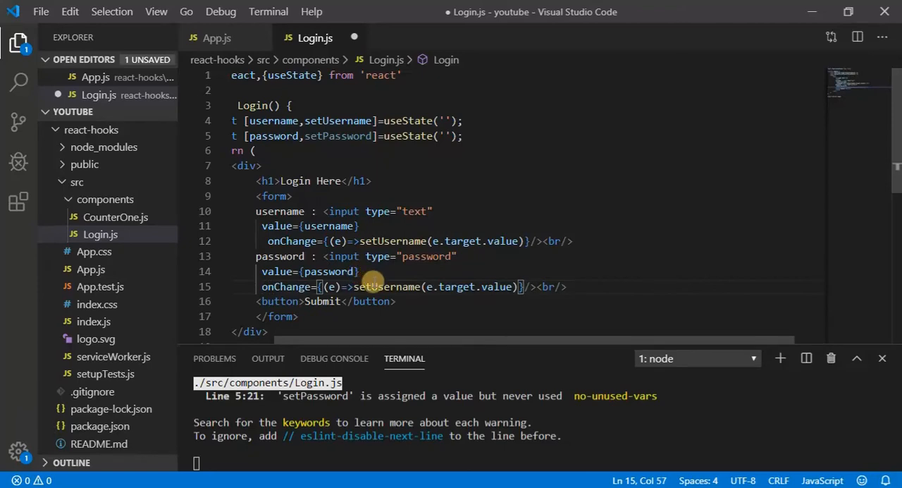
{"action": "double_click", "coordinate": [391, 288]}
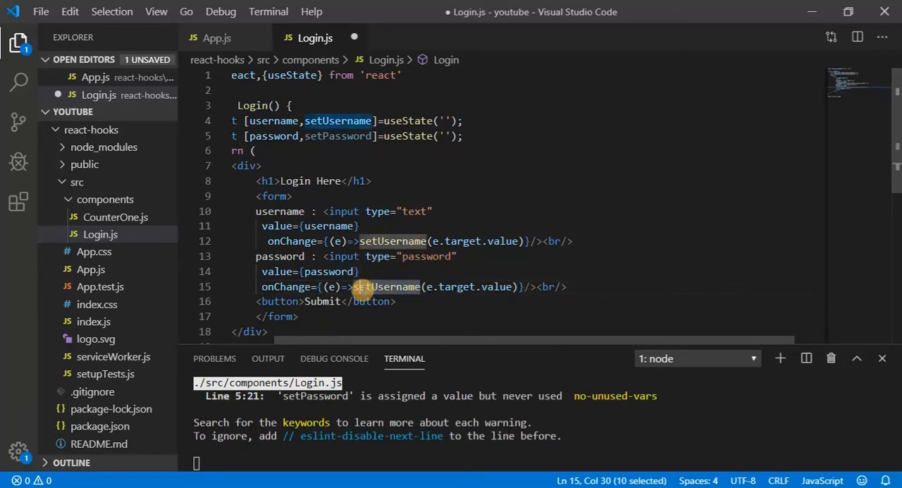
{"action": "type", "text": "setPassword"}
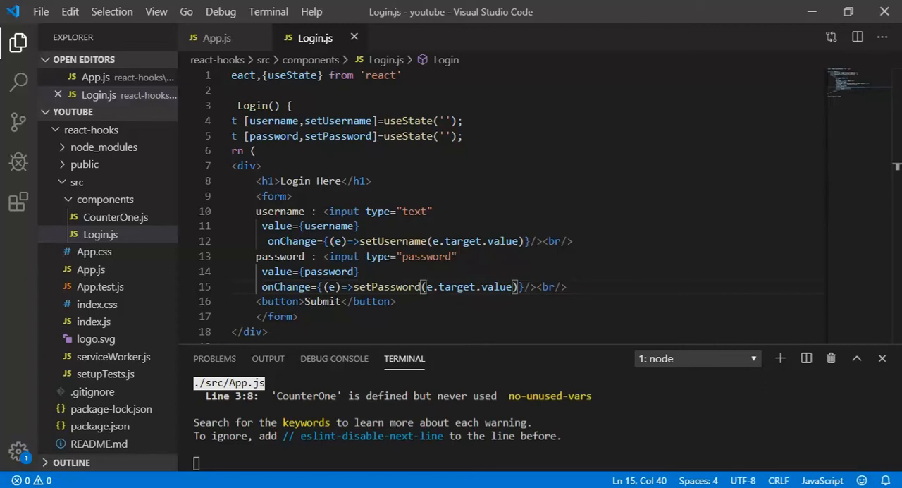
{"action": "mouse_move", "coordinate": [573, 299]}
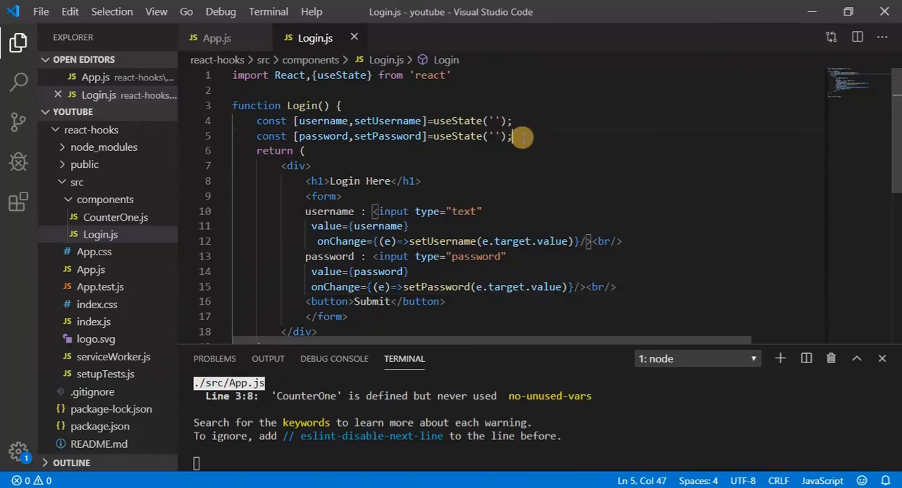
{"action": "mouse_move", "coordinate": [349, 211]}
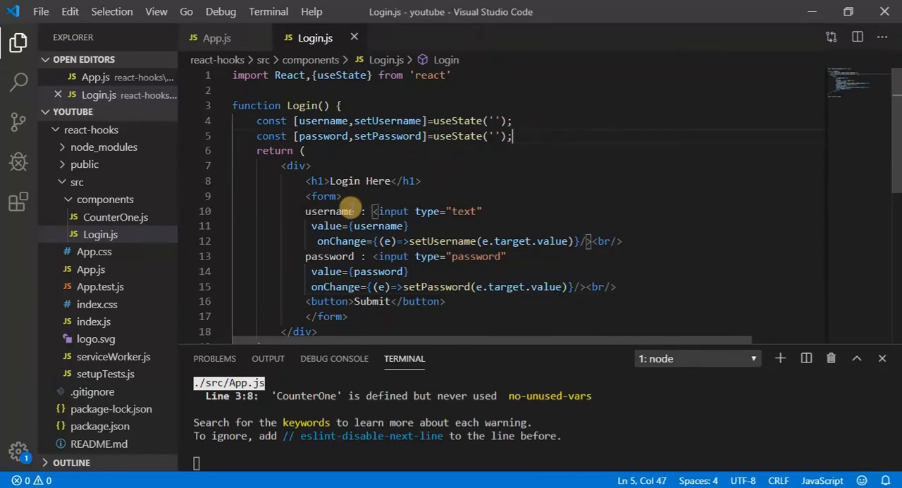
Attach an onSubmit={handleSubmit} handler to the login form.
{"action": "type", "text": "onSubmit"}
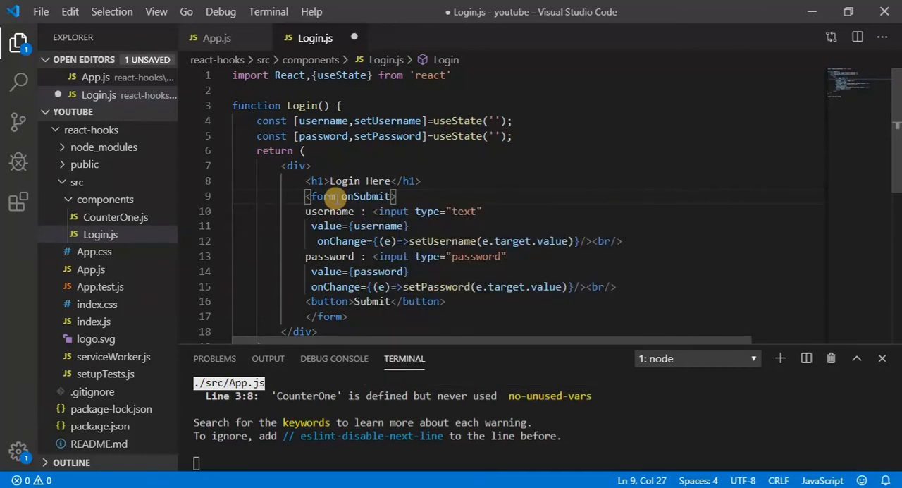
{"action": "type", "text": "={}"}
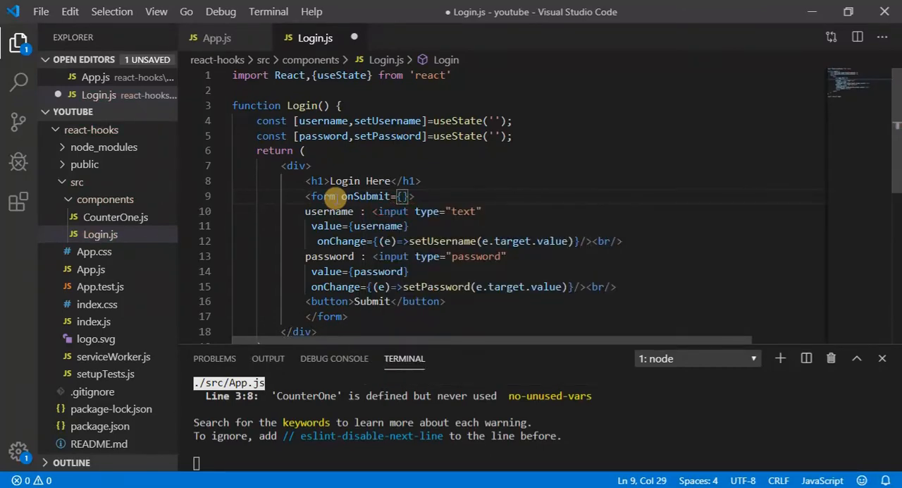
{"action": "type", "text": "handleSubmit"}
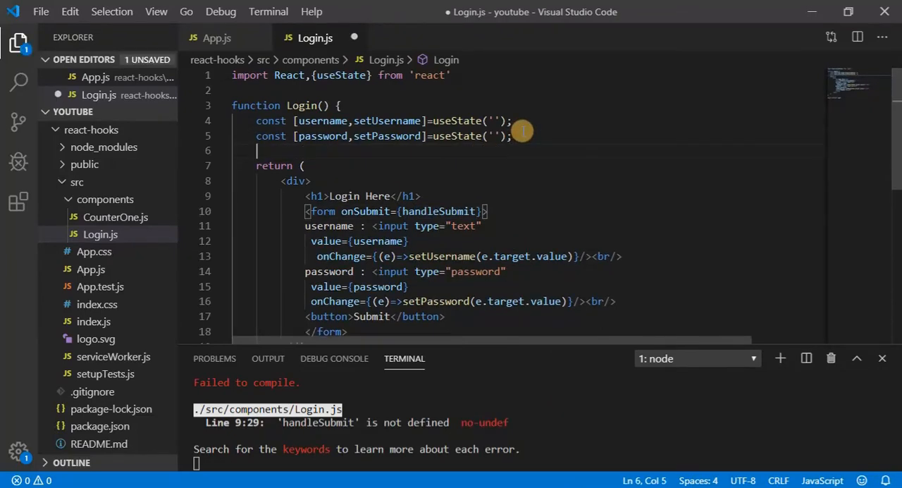
Declare const handleSubmit as an arrow function taking the event, with its braces opened.
{"action": "type", "text": "const"}
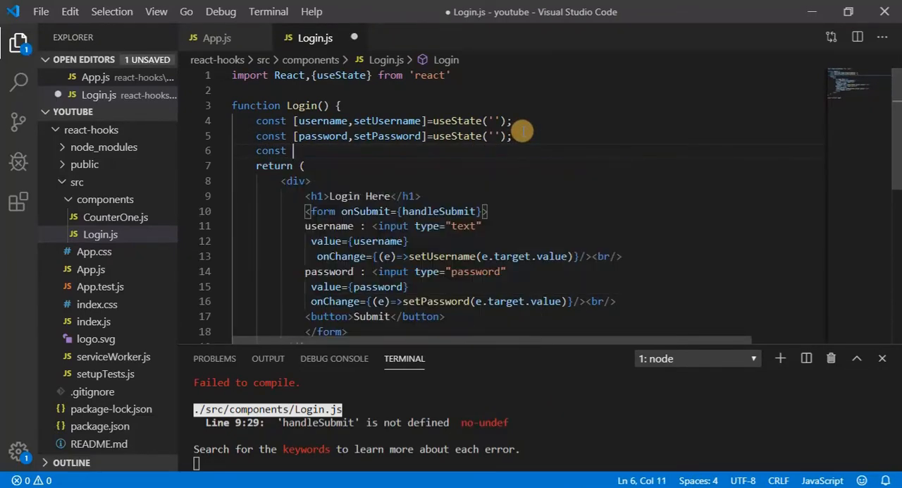
{"action": "type", "text": "handleSubmit"}
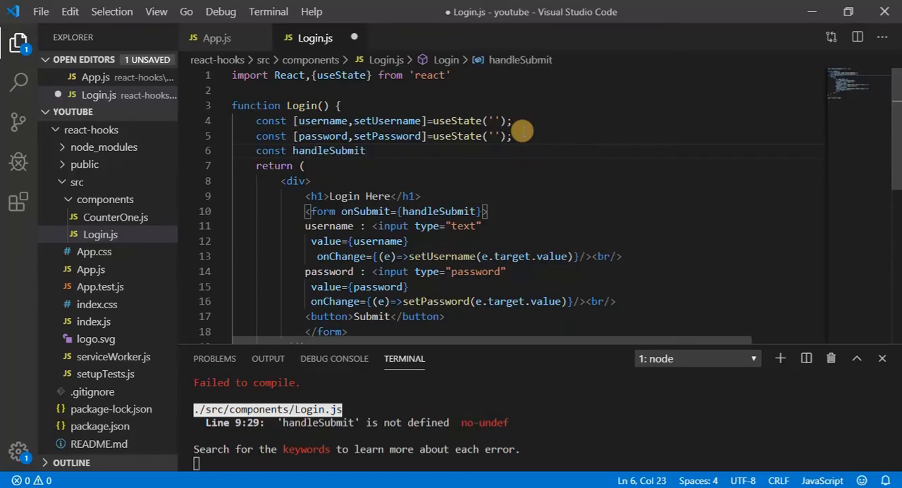
{"action": "type", "text": "=(e)=>"}
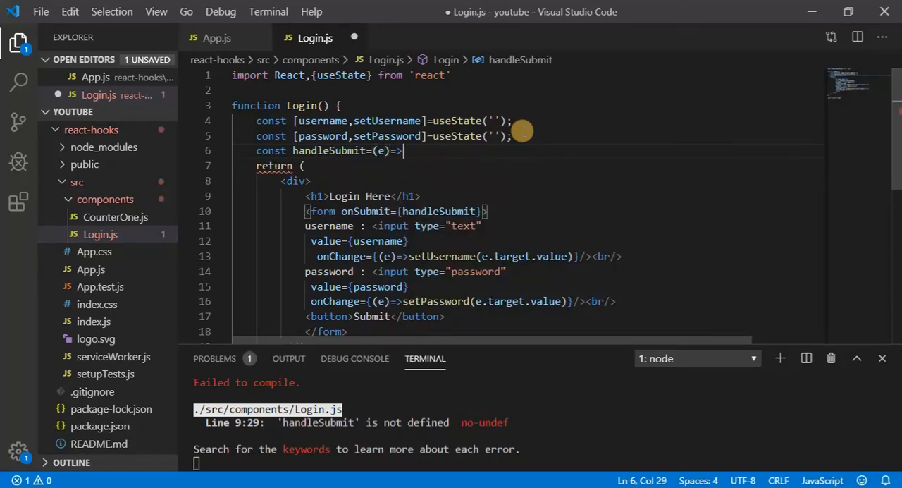
{"action": "type", "text": "{"}
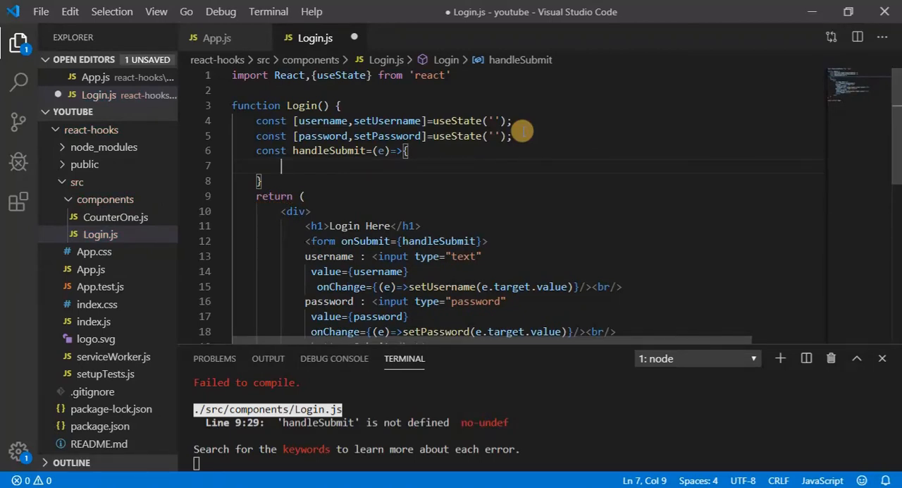
Stop the default form submission with e.preventDefault(); inside handleSubmit.
{"action": "type", "text": "e"}
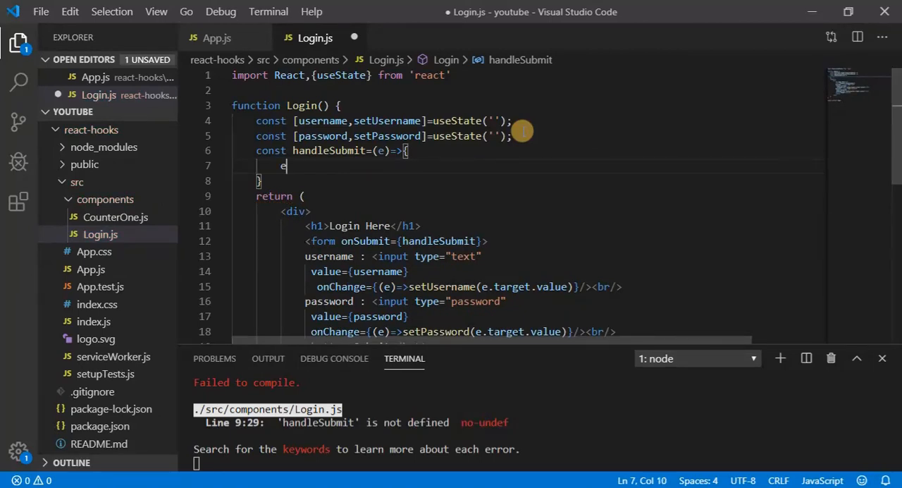
{"action": "type", "text": "."}
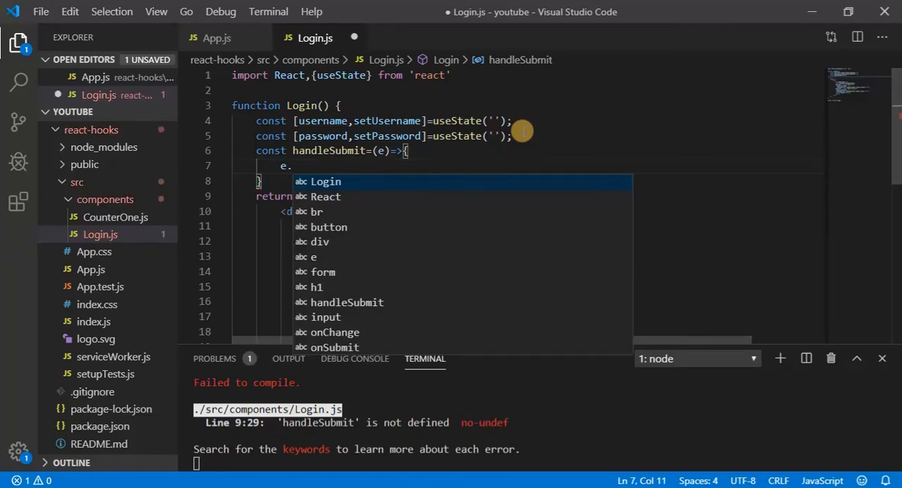
{"action": "type", "text": "preve"}
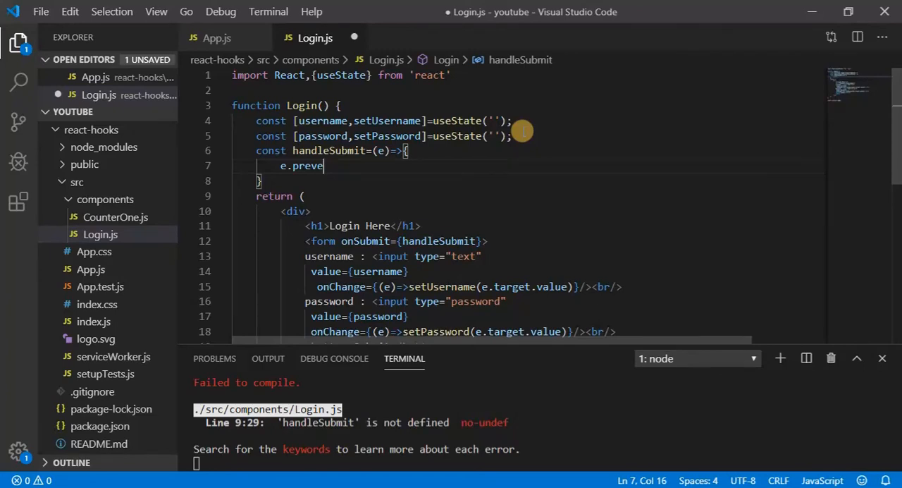
{"action": "type", "text": "nt"}
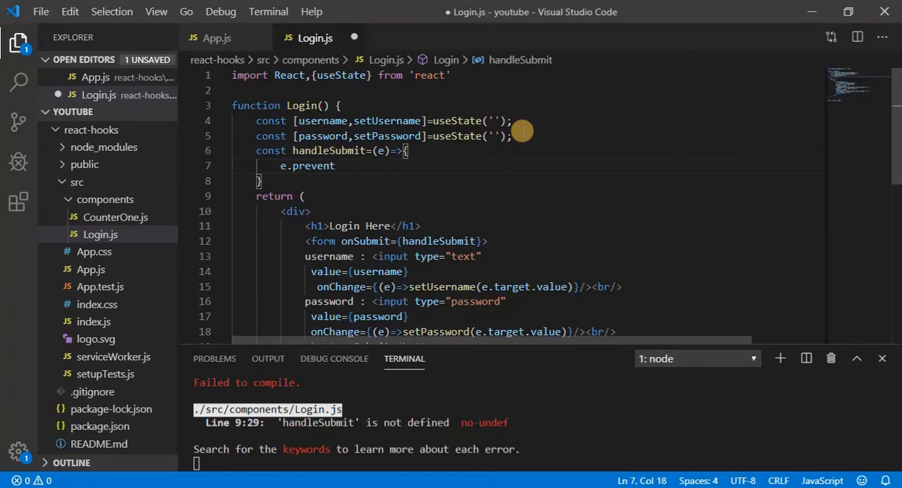
{"action": "type", "text": "Defaul"}
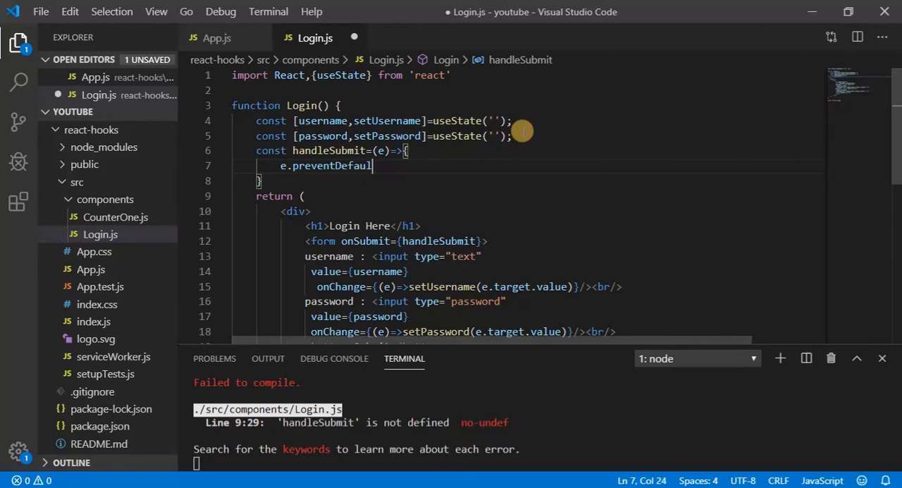
{"action": "type", "text": "();"}
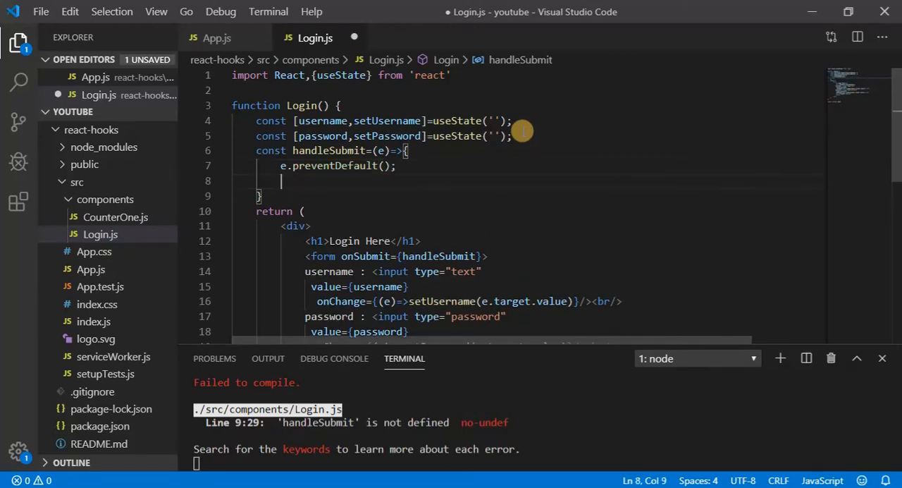
Alert a template message `username : ${username} and password : ${password}`.
{"action": "type", "text": "alert(`user"}
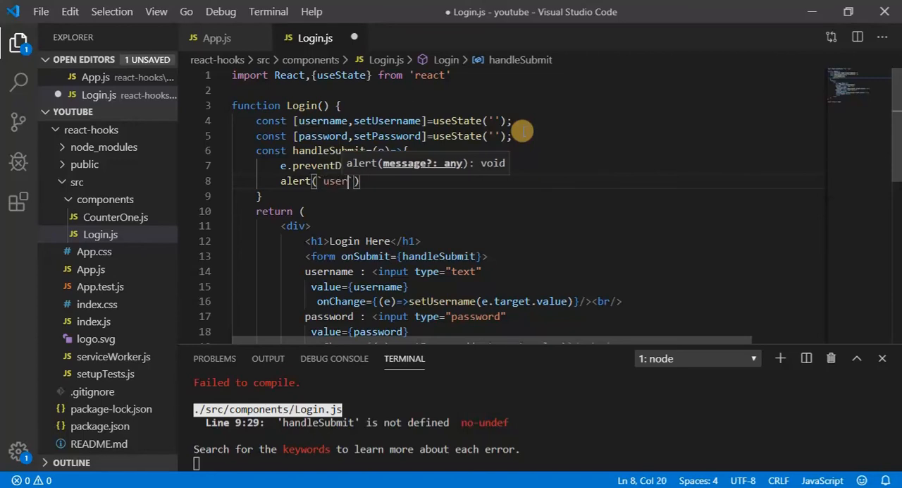
{"action": "type", "text": "name :"}
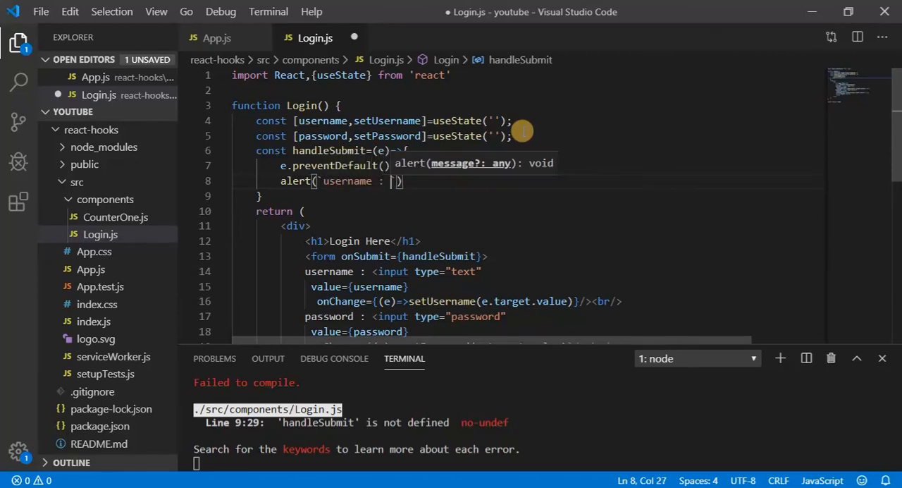
{"action": "type", "text": "${}"}
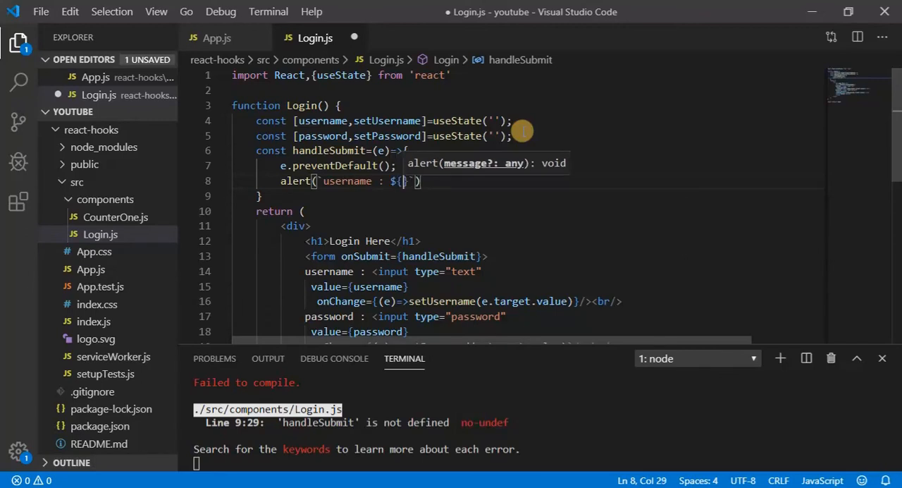
{"action": "type", "text": "user"}
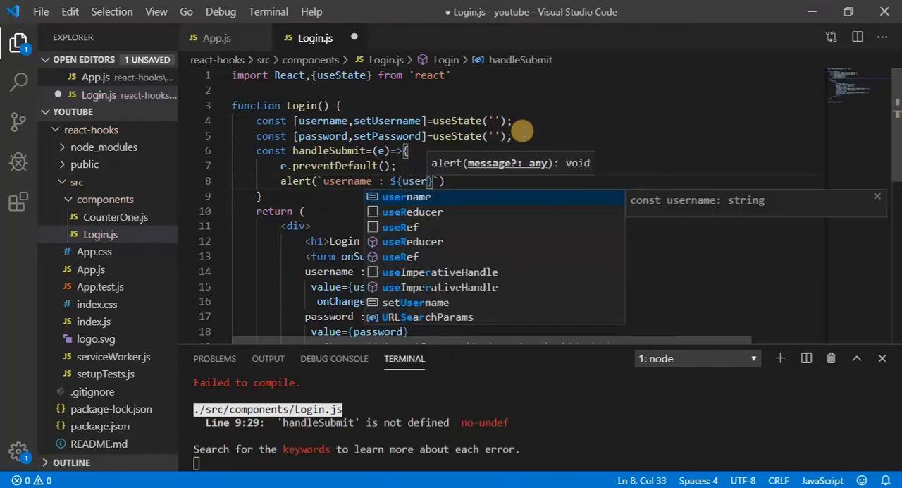
{"action": "type", "text": "name"}
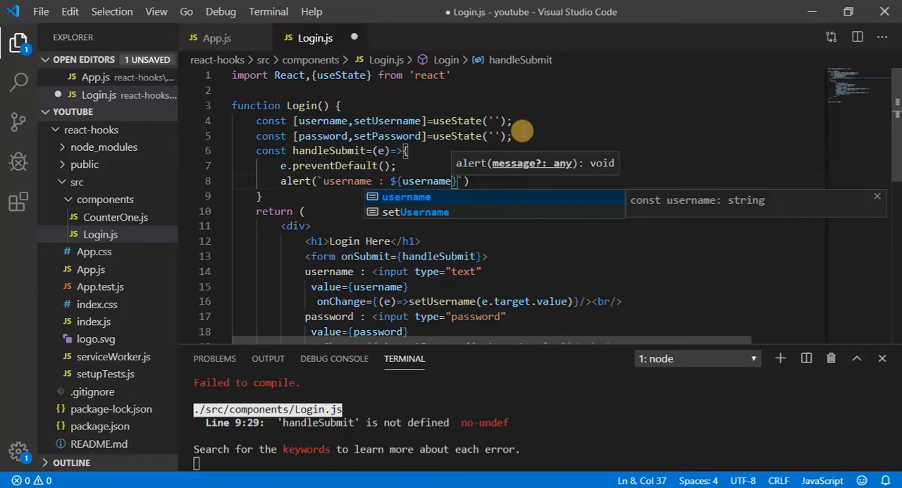
{"action": "type", "text": "na"}
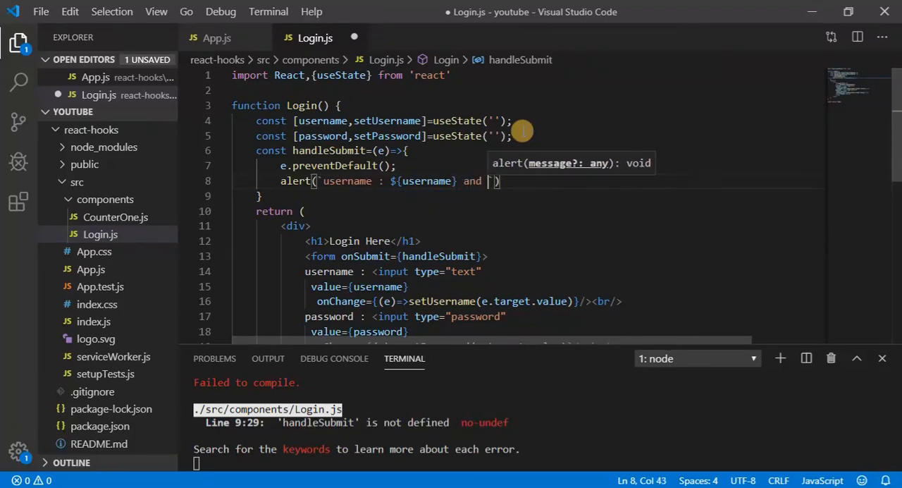
{"action": "type", "text": "passw"}
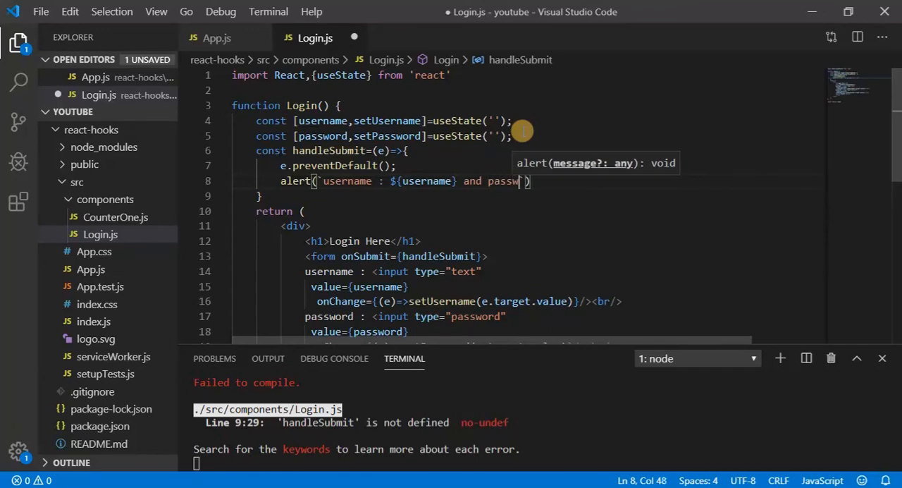
{"action": "type", "text": "ord :"}
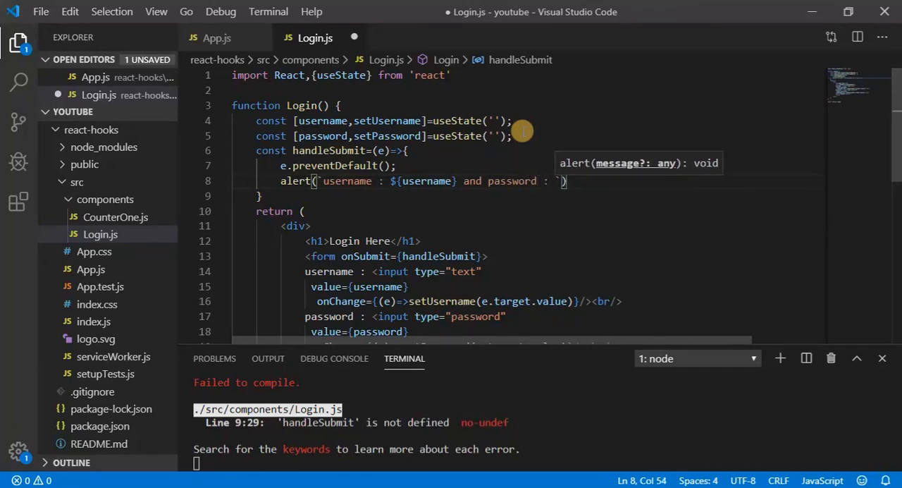
{"action": "type", "text": "$"}
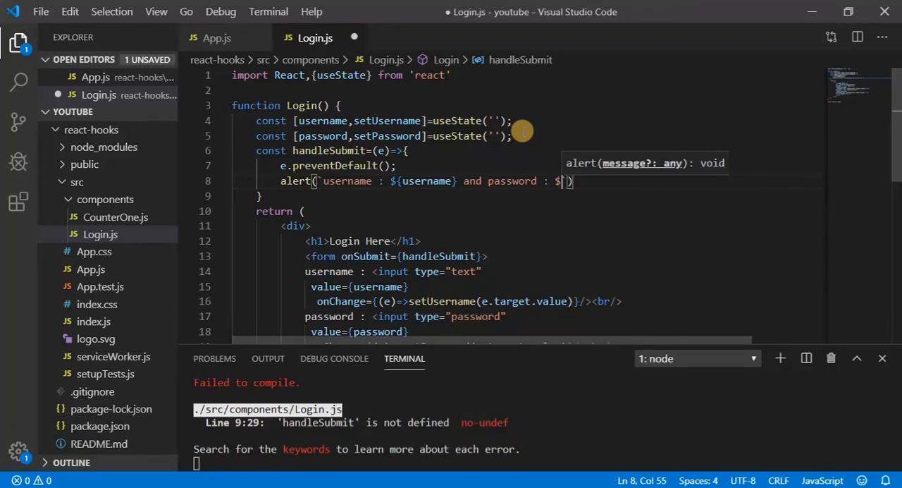
{"action": "type", "text": "pass"}
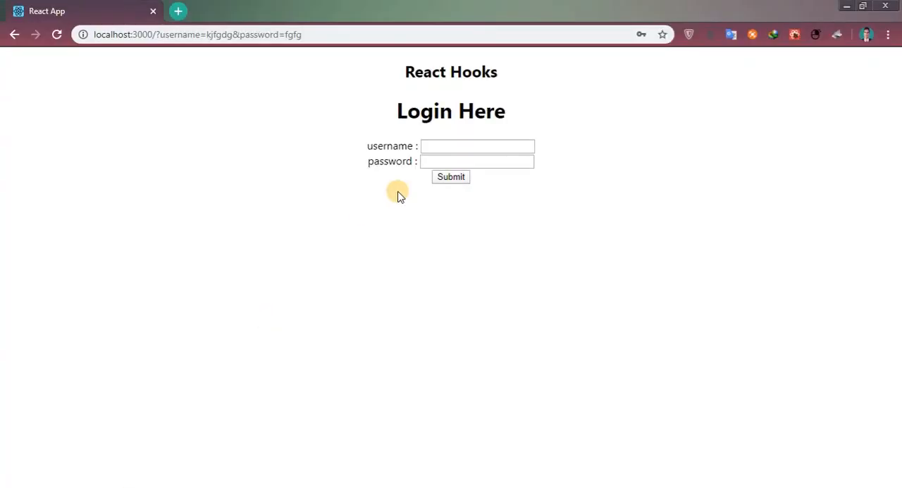
Submit the form with username The Code and a password, then dismiss the alert echoing both.
{"action": "left_click", "coordinate": [460, 145]}
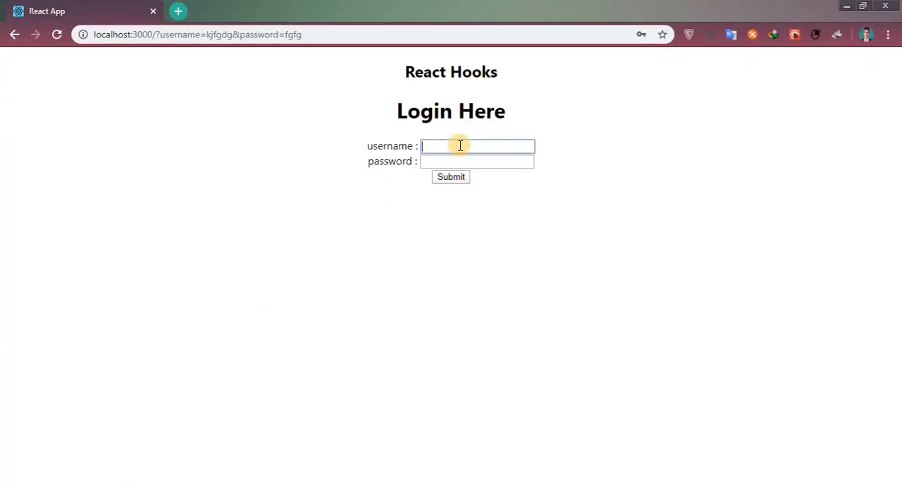
{"action": "type", "text": "The O"}
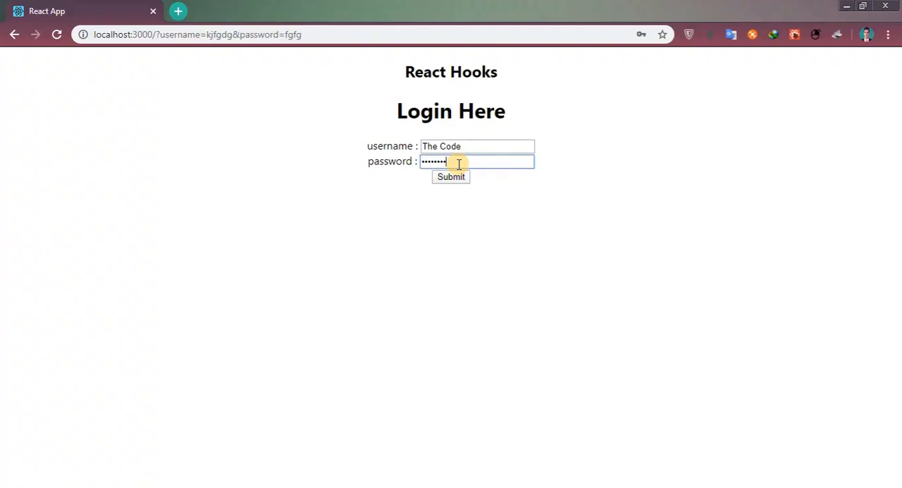
{"action": "left_click", "coordinate": [452, 176]}
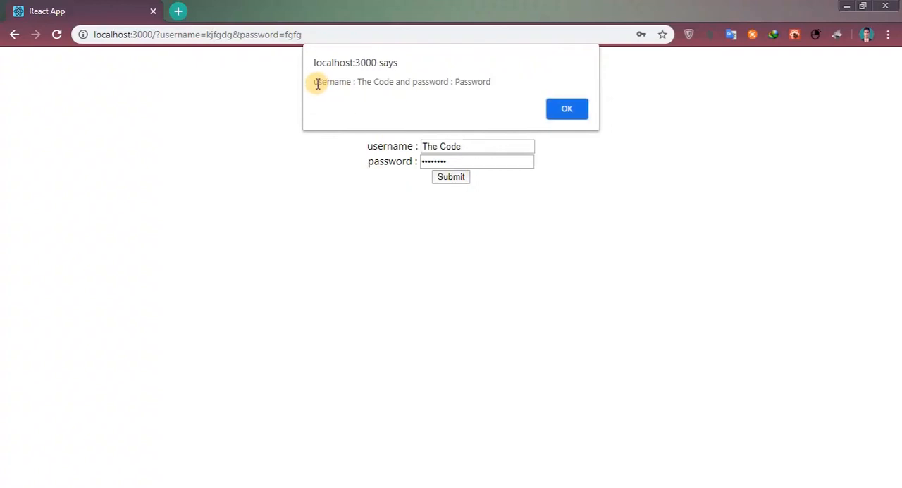
{"action": "mouse_move", "coordinate": [420, 81]}
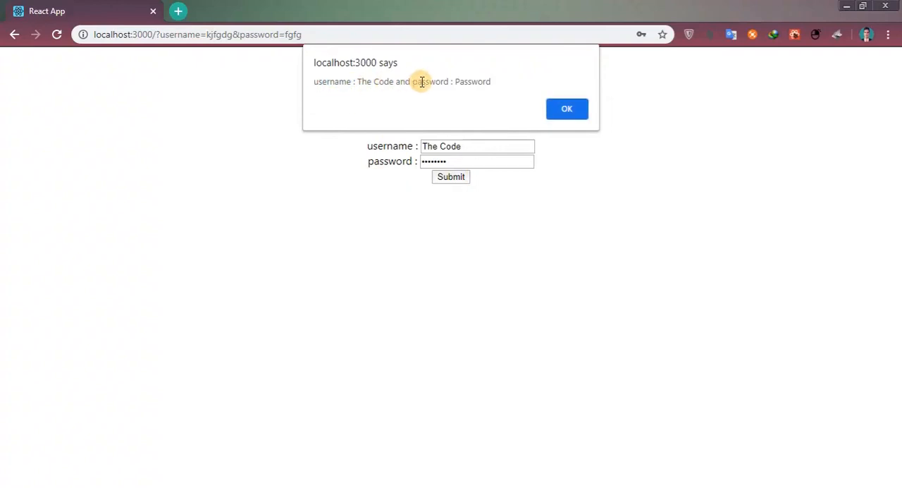
{"action": "mouse_move", "coordinate": [530, 96]}
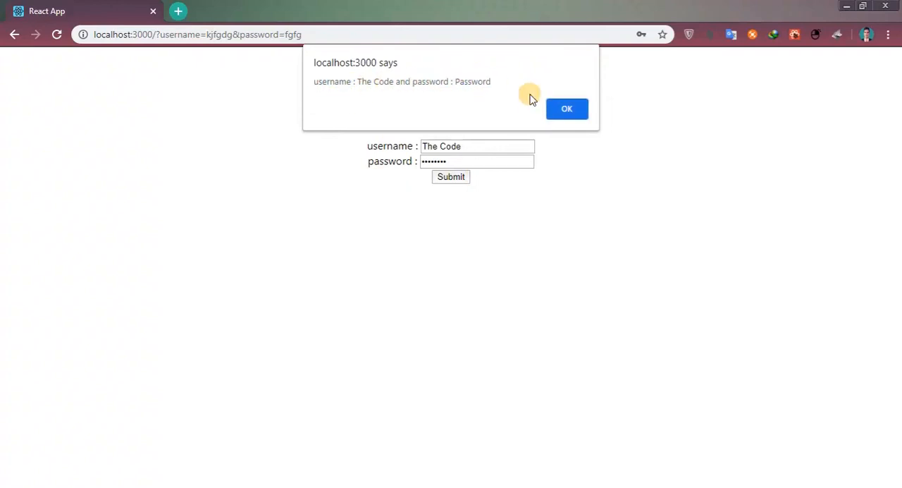
{"action": "left_click", "coordinate": [567, 108]}
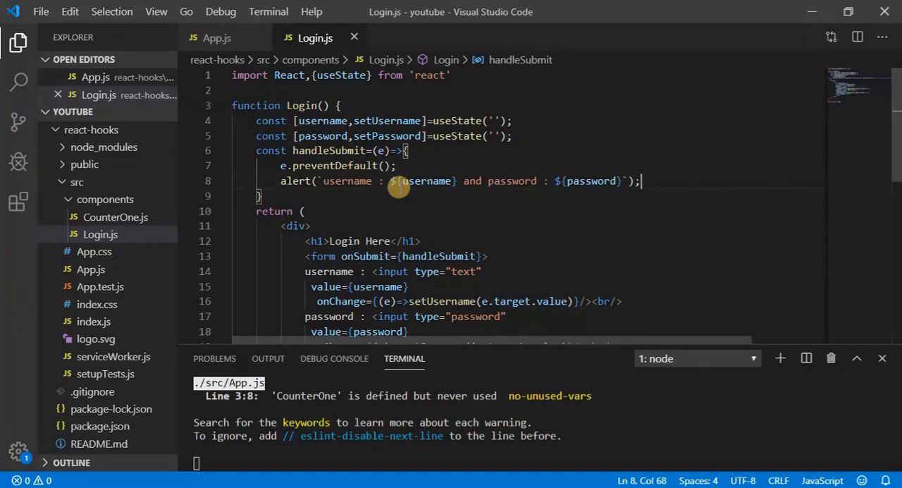
{"action": "mouse_move", "coordinate": [463, 115]}
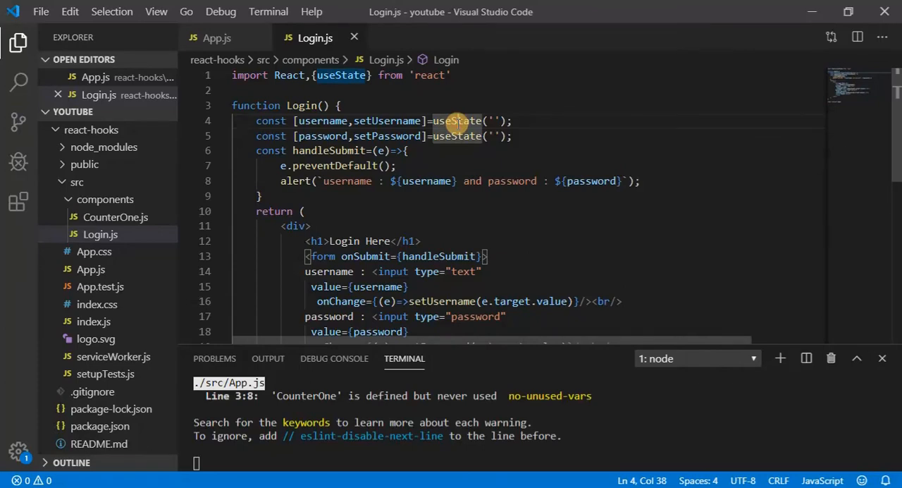
{"action": "scroll", "scroll_direction": "down", "scroll_amount": 3}
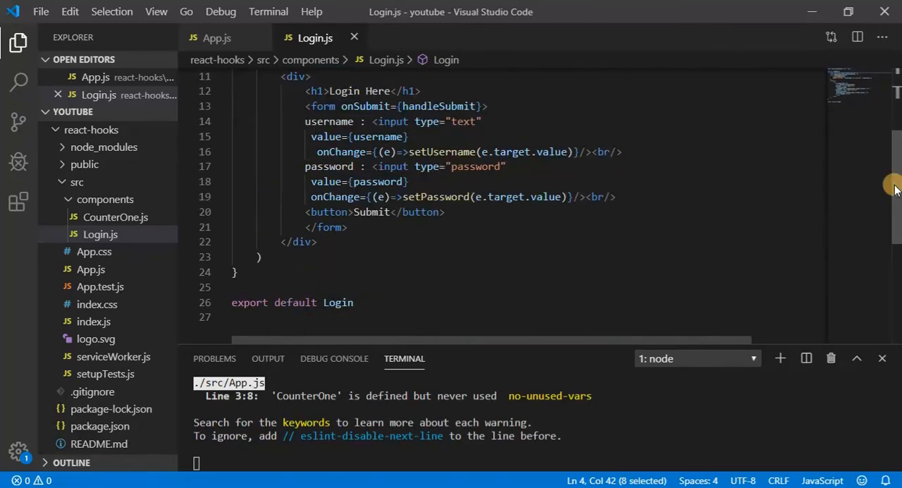